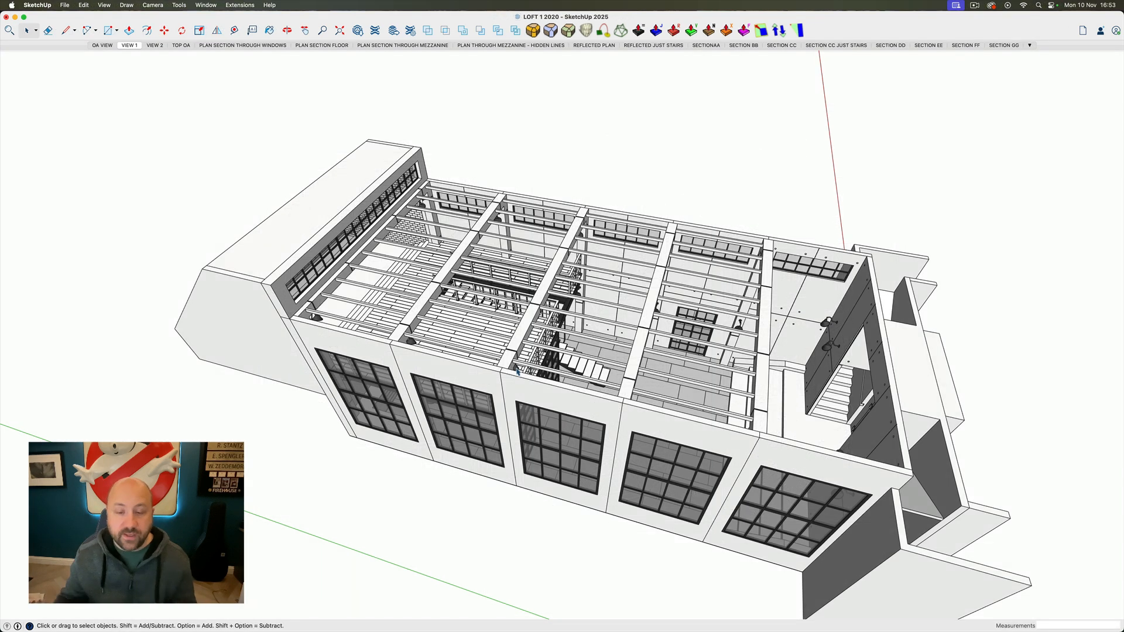
{"action": "mouse_move", "coordinate": [769, 183]}
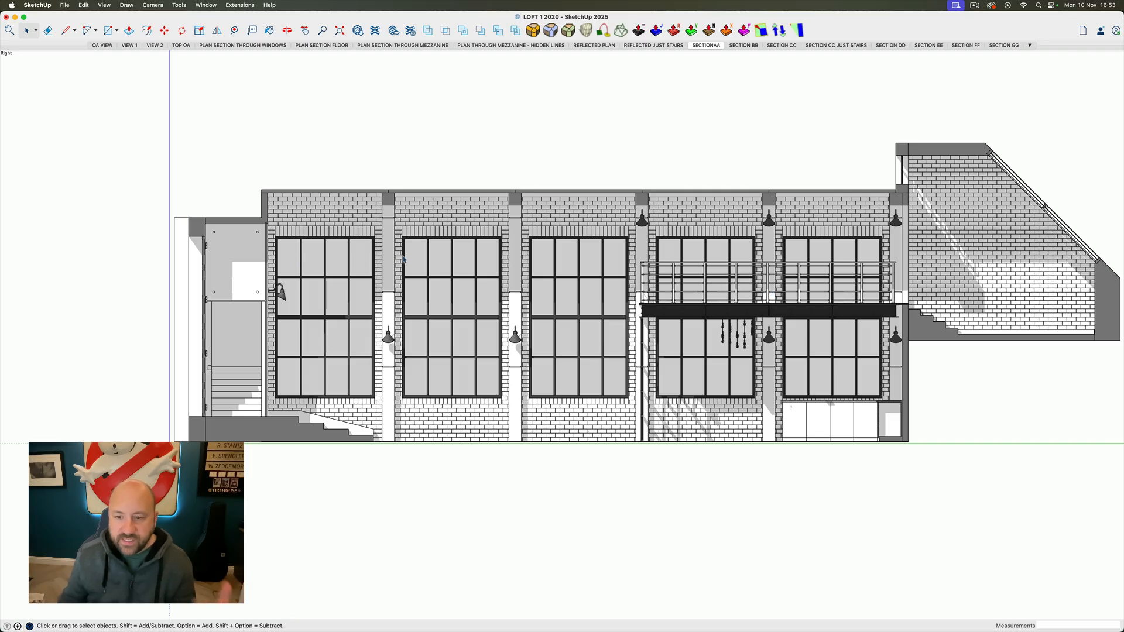
{"action": "mouse_move", "coordinate": [765, 61]}
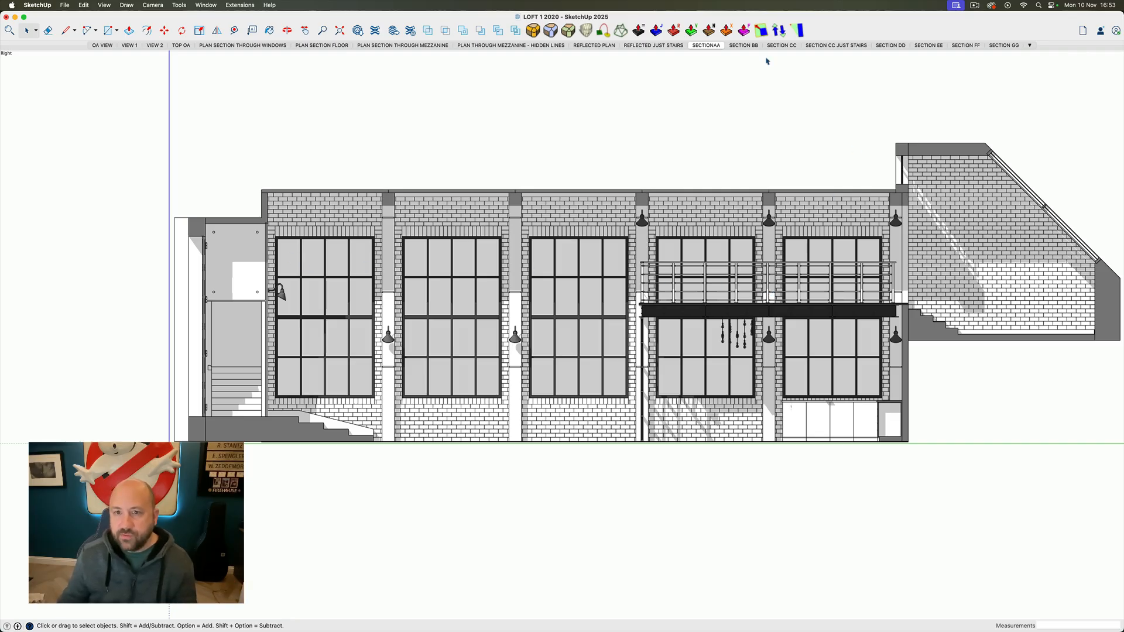
Step: Step through the Section BB, CC and DD cross-section scenes of the loft
{"action": "left_click", "coordinate": [743, 46]}
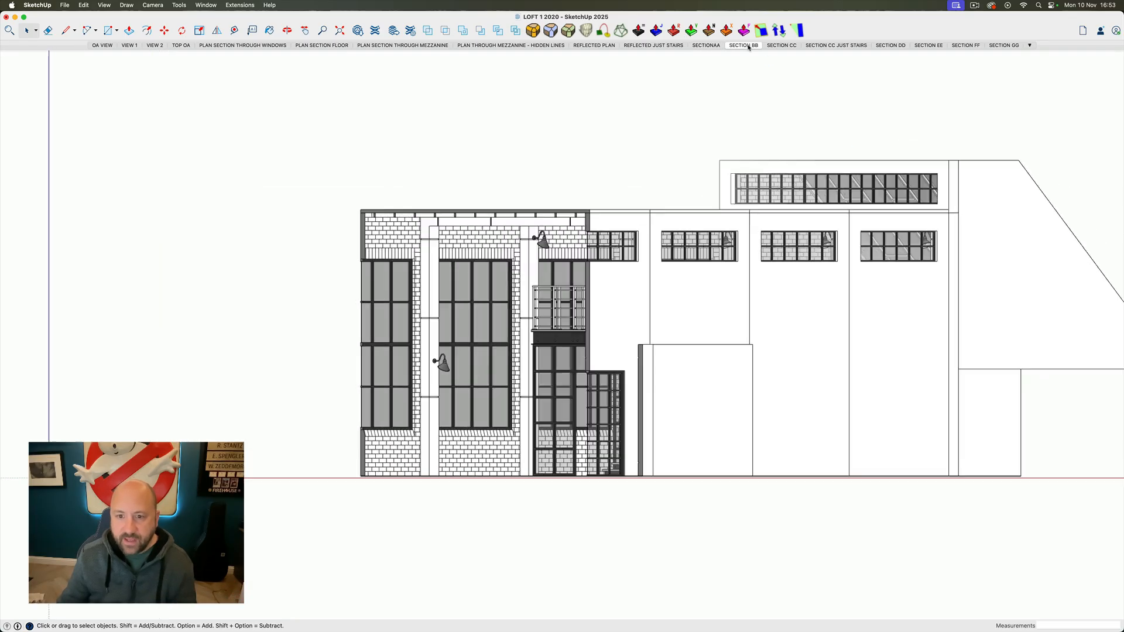
{"action": "left_click", "coordinate": [742, 45]}
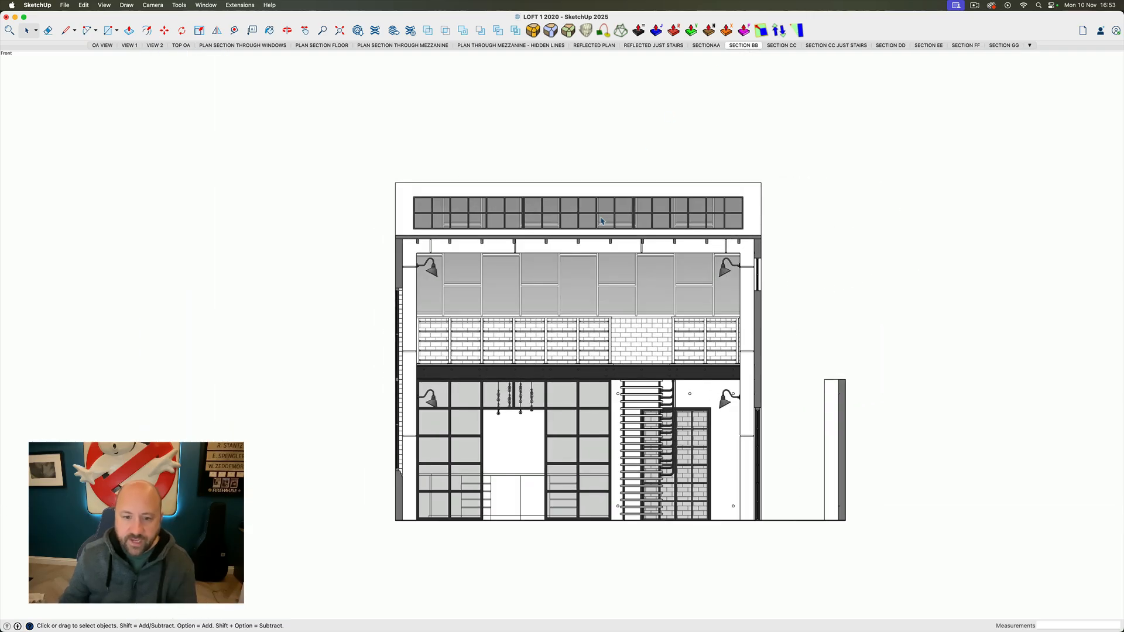
{"action": "left_click", "coordinate": [890, 46]}
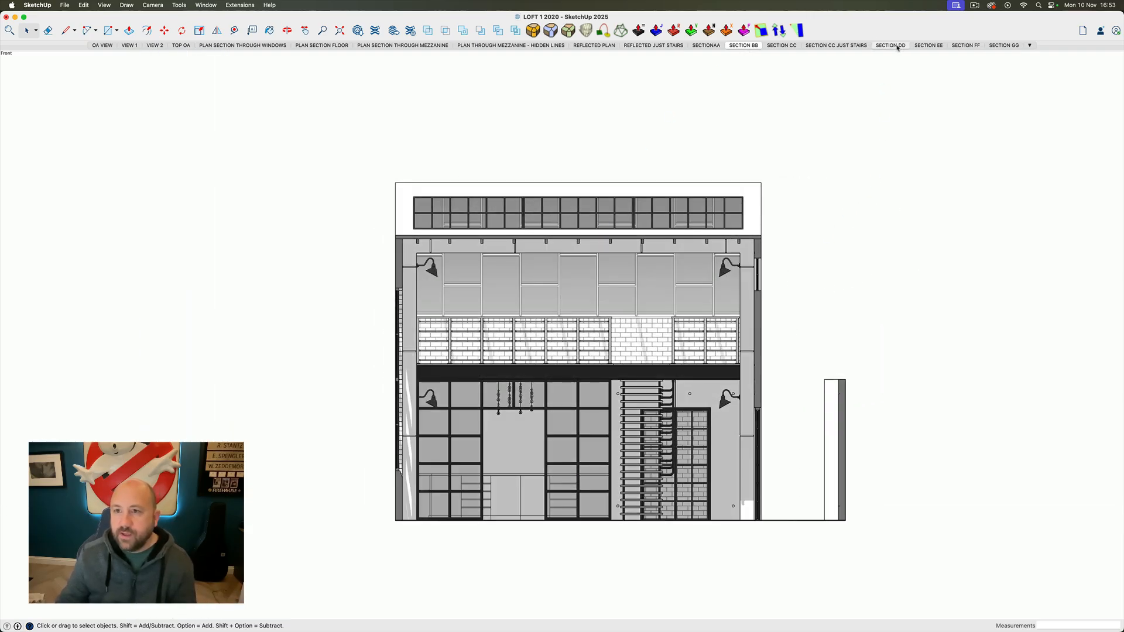
{"action": "left_click", "coordinate": [889, 45]}
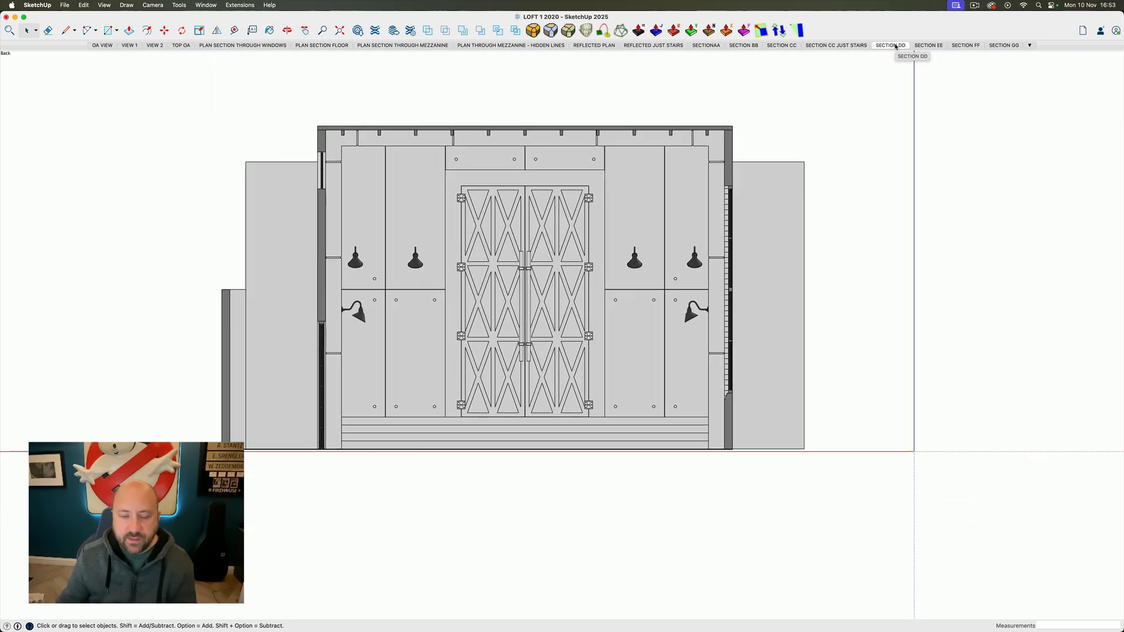
Step: Step through the Section EE and FF long-section scenes and the stair and door elevation
{"action": "left_click", "coordinate": [927, 45]}
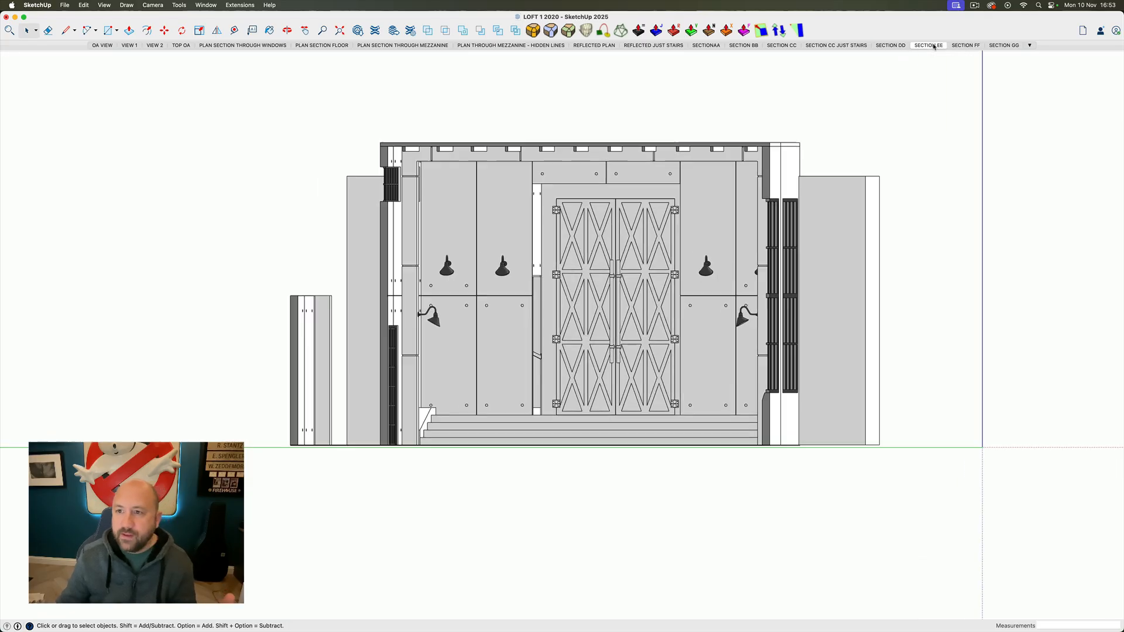
{"action": "left_click", "coordinate": [927, 46]}
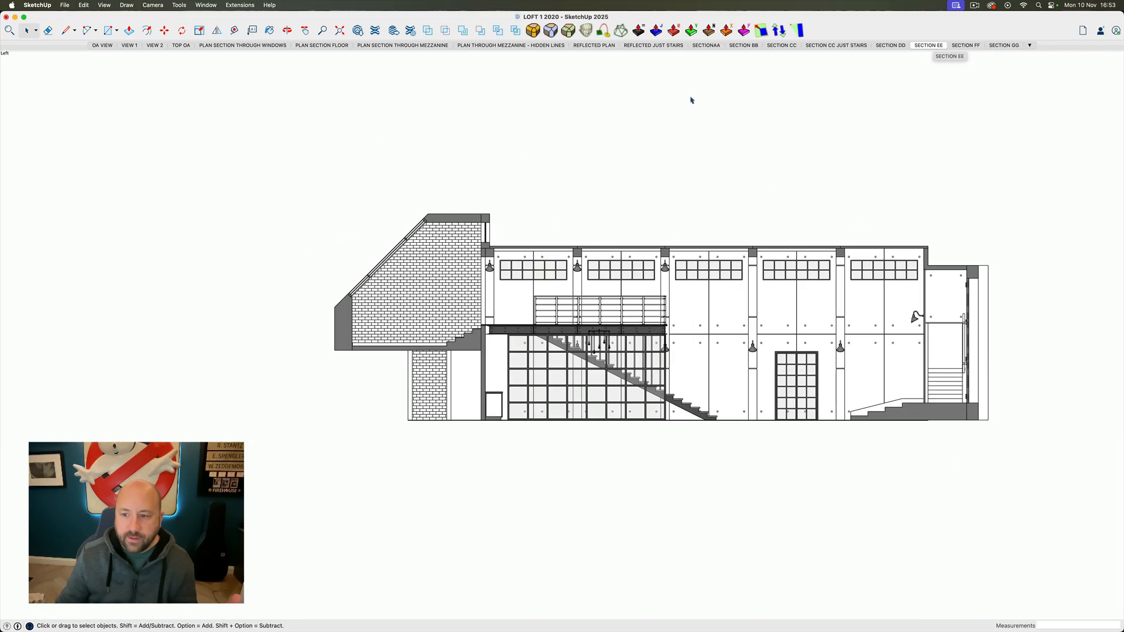
{"action": "left_click", "coordinate": [966, 45]}
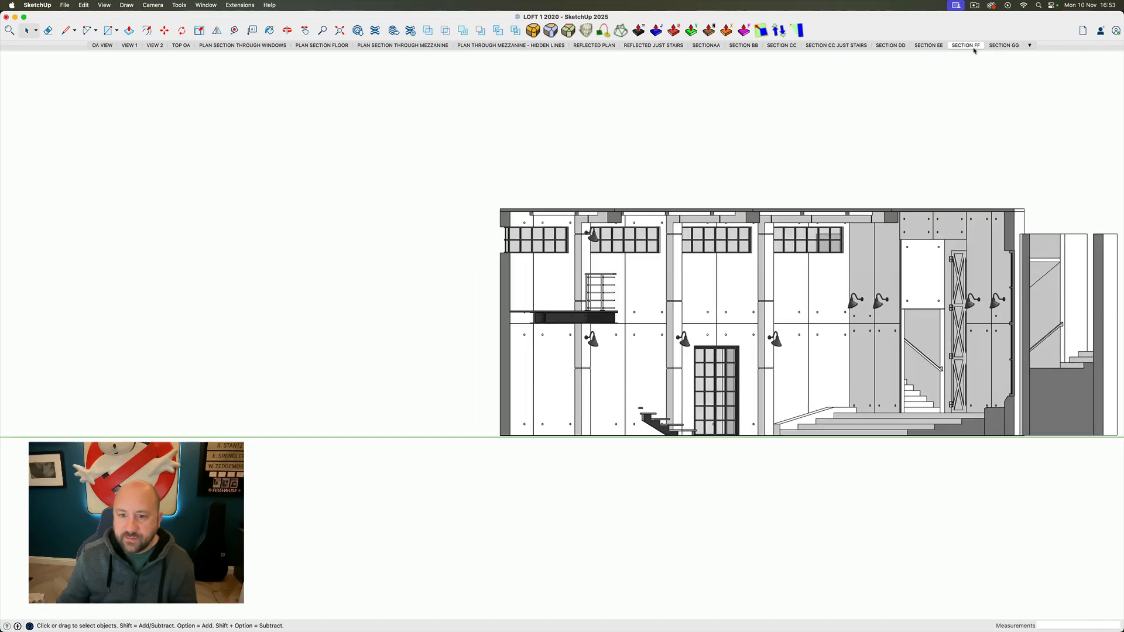
{"action": "left_click", "coordinate": [963, 45]}
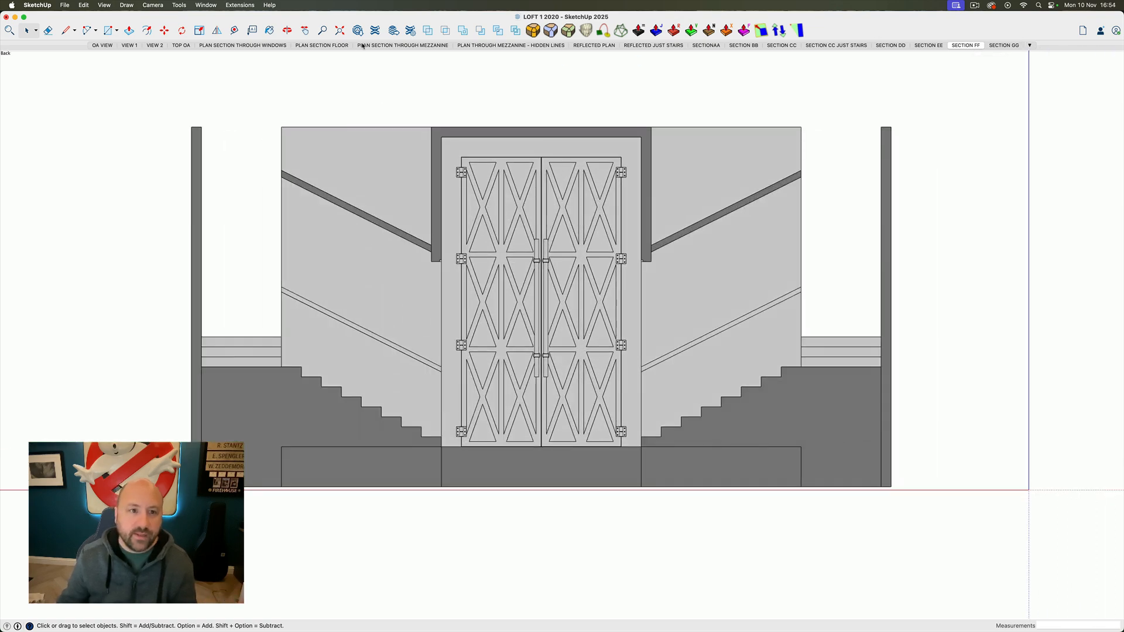
Step: Show the Plan Section Through Mezzanine scene
{"action": "left_click", "coordinate": [402, 46]}
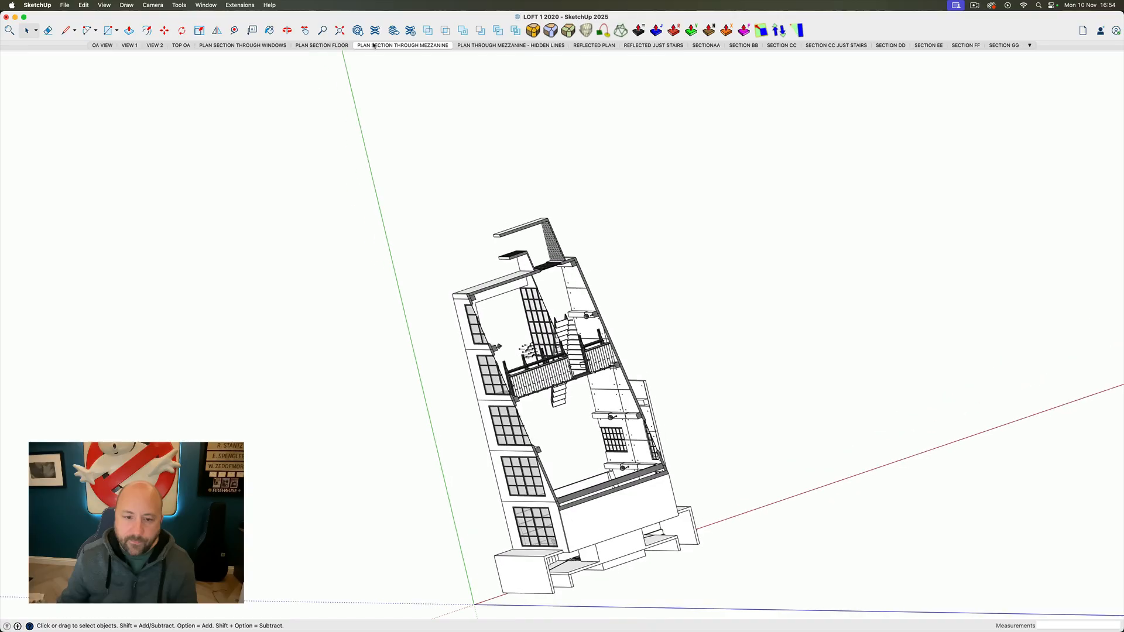
{"action": "left_click", "coordinate": [402, 46]}
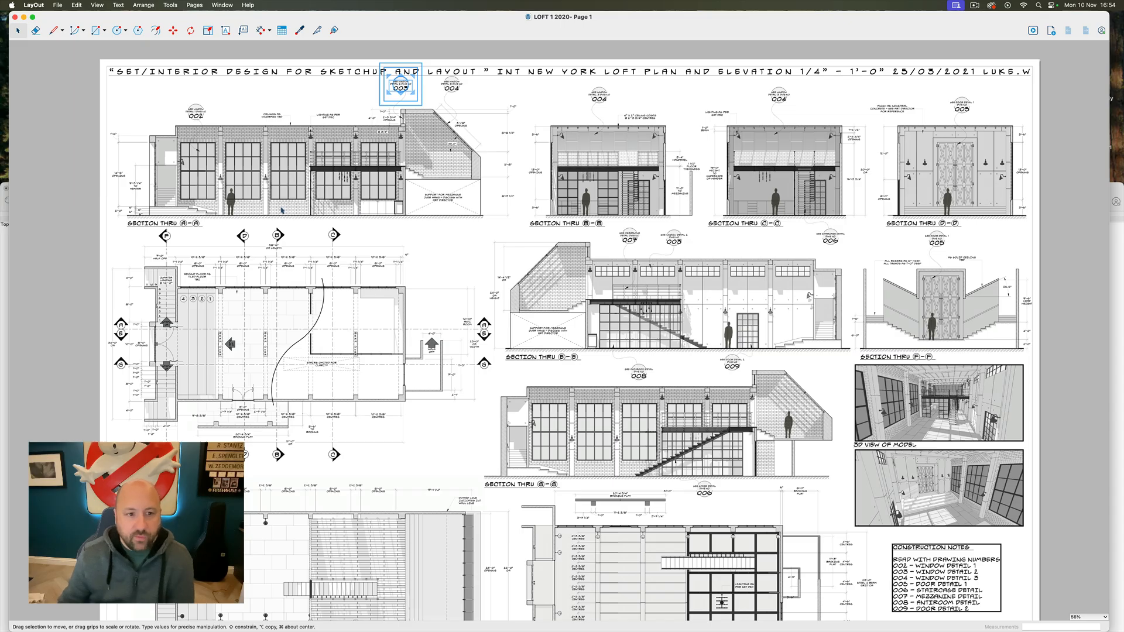
{"action": "mouse_move", "coordinate": [963, 260]}
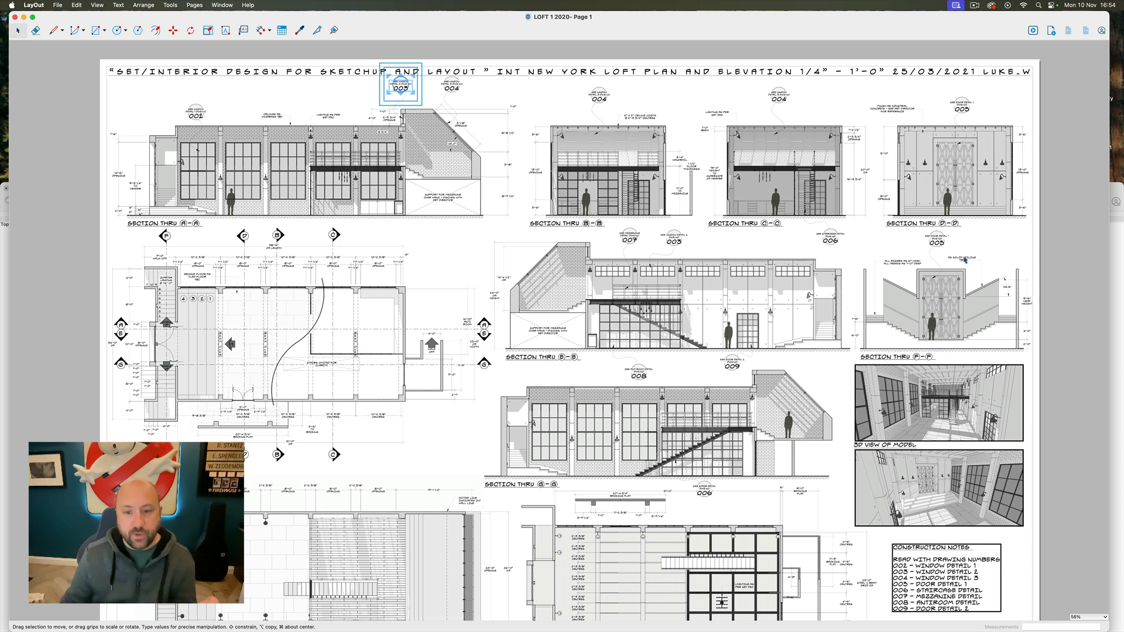
{"action": "mouse_move", "coordinate": [387, 233]}
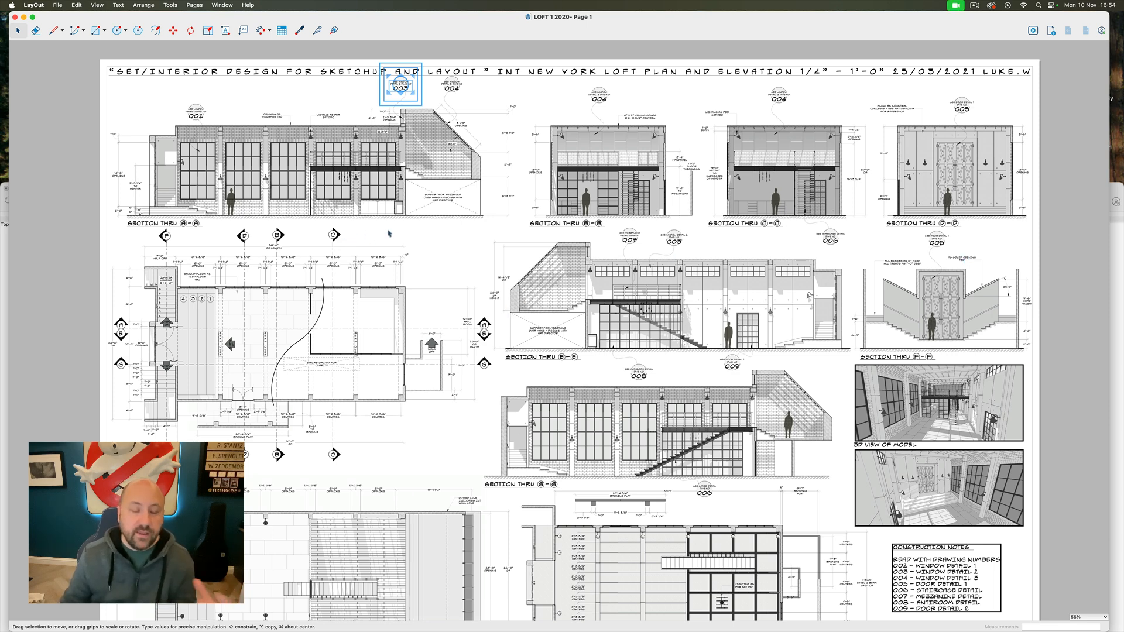
{"action": "mouse_move", "coordinate": [430, 332]}
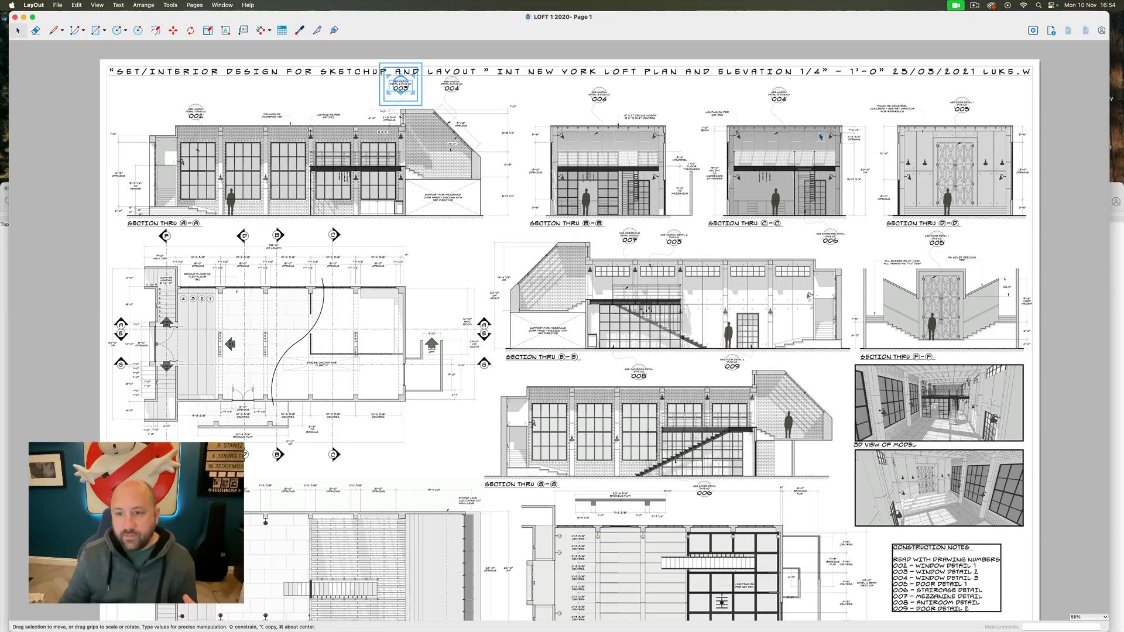
{"action": "mouse_move", "coordinate": [513, 223]}
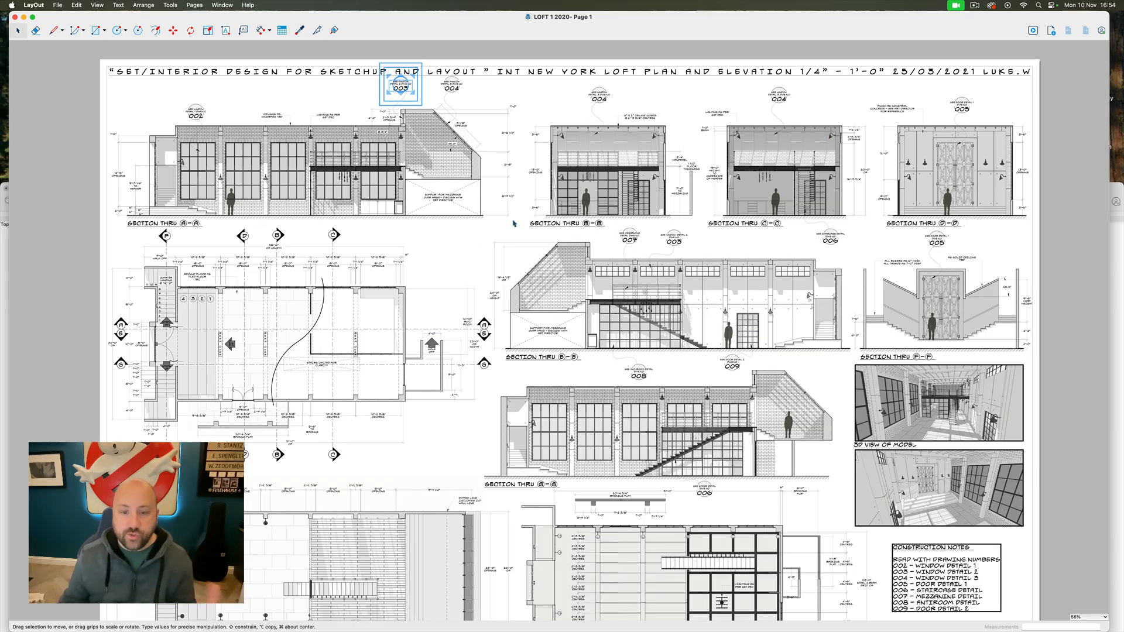
{"action": "mouse_move", "coordinate": [372, 189]}
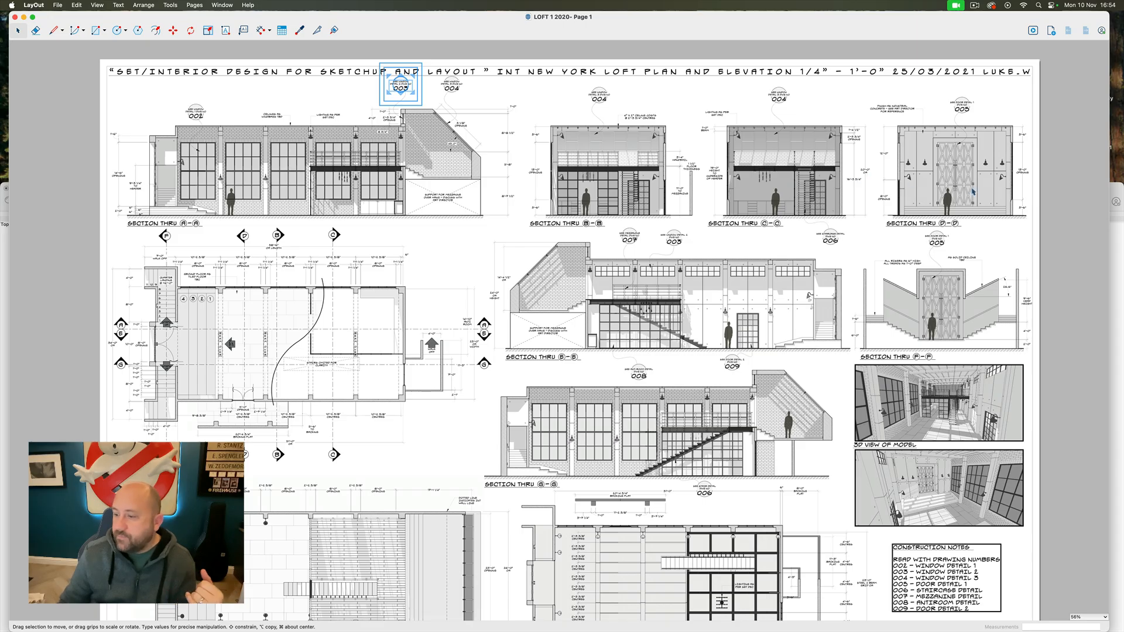
{"action": "mouse_move", "coordinate": [867, 164]}
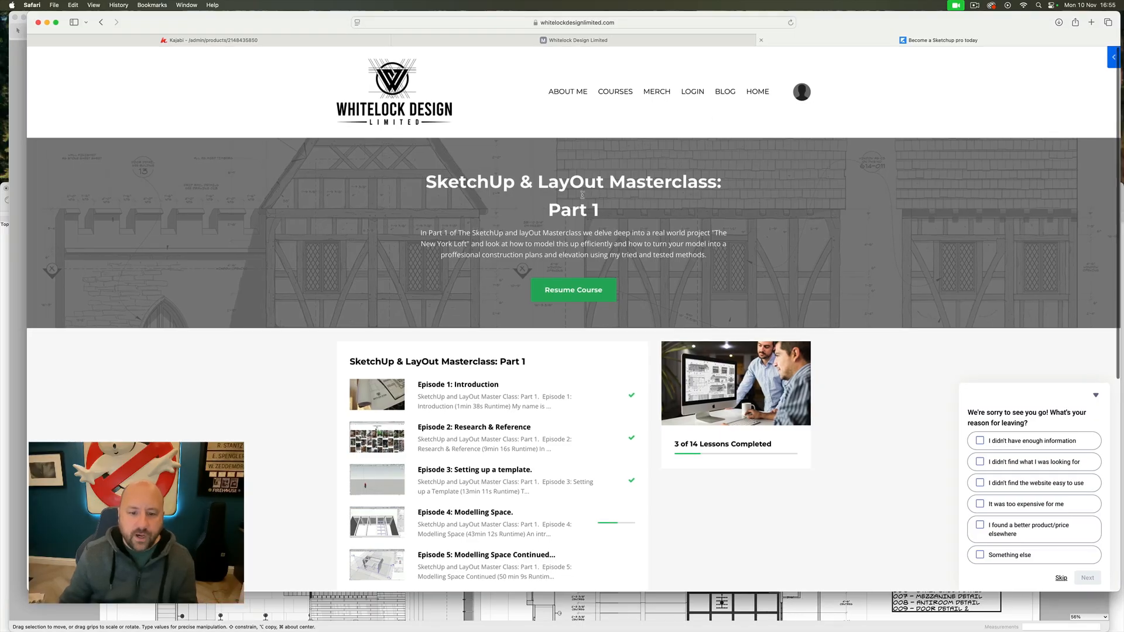
Step: Scroll down through the course episode list and back up to the top
{"action": "scroll", "scroll_direction": "down", "scroll_amount": 3}
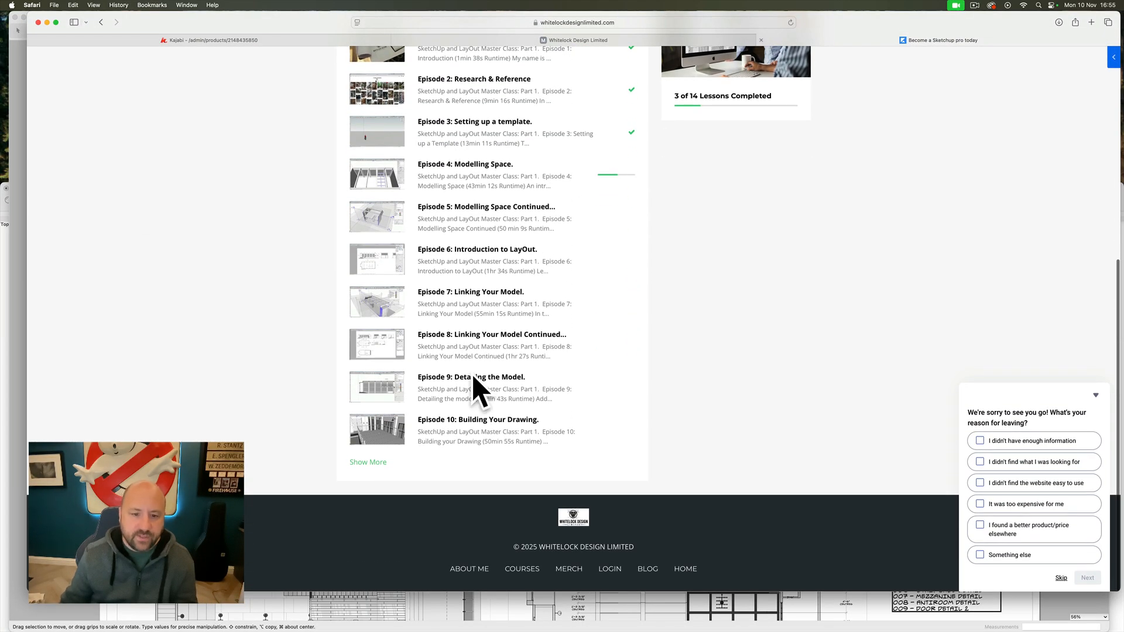
{"action": "scroll", "scroll_direction": "up", "scroll_amount": 3}
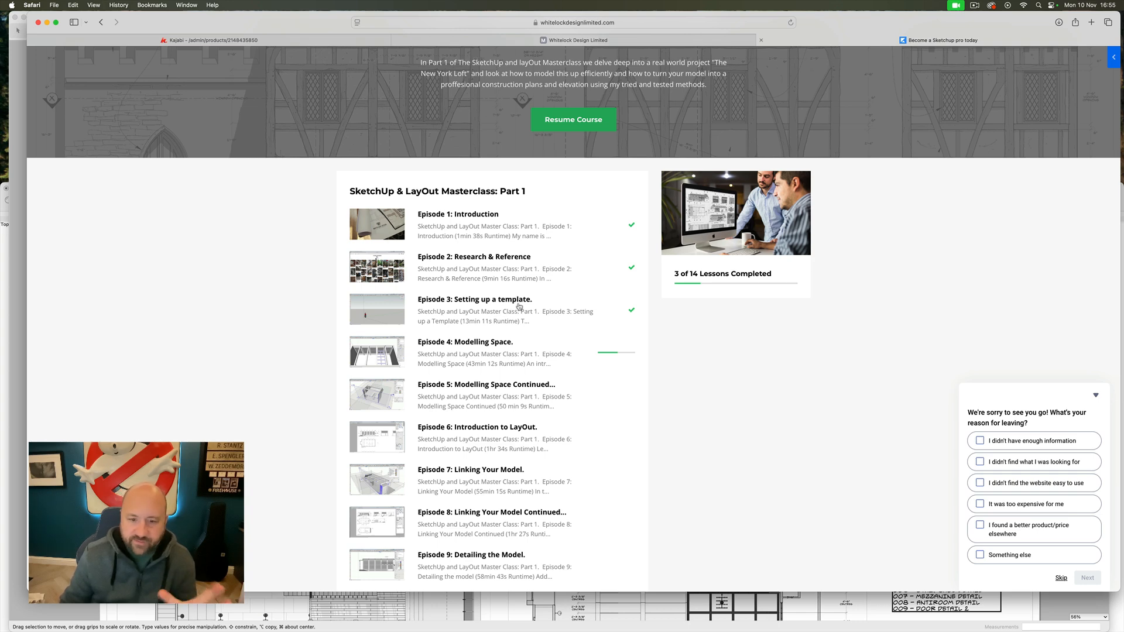
{"action": "mouse_move", "coordinate": [380, 4]}
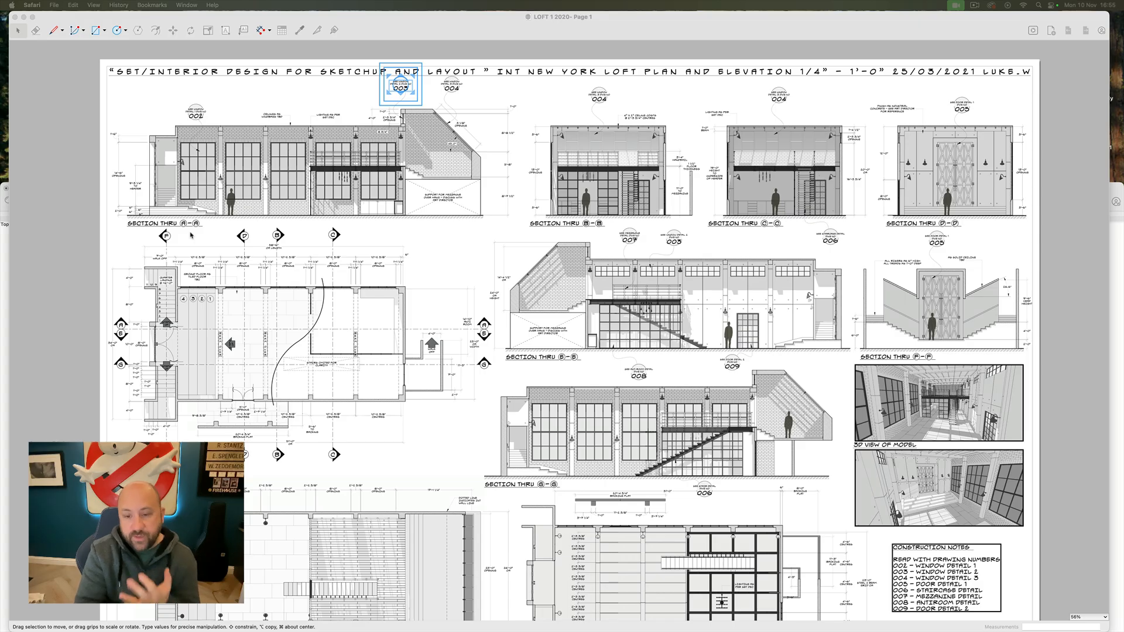
{"action": "mouse_move", "coordinate": [462, 54]}
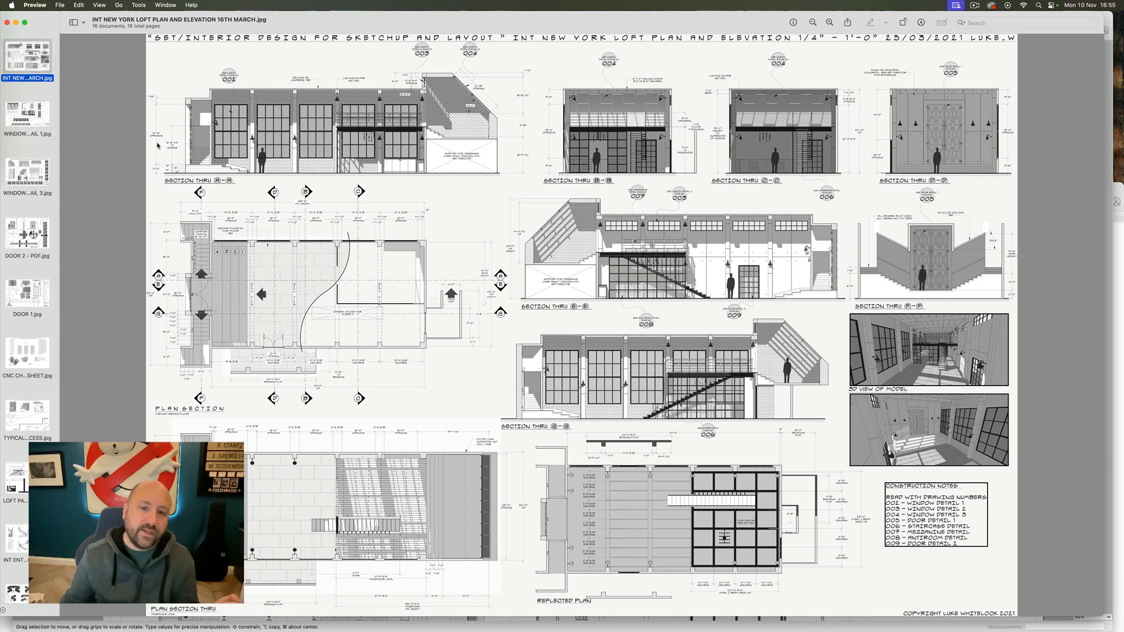
{"action": "mouse_move", "coordinate": [685, 502]}
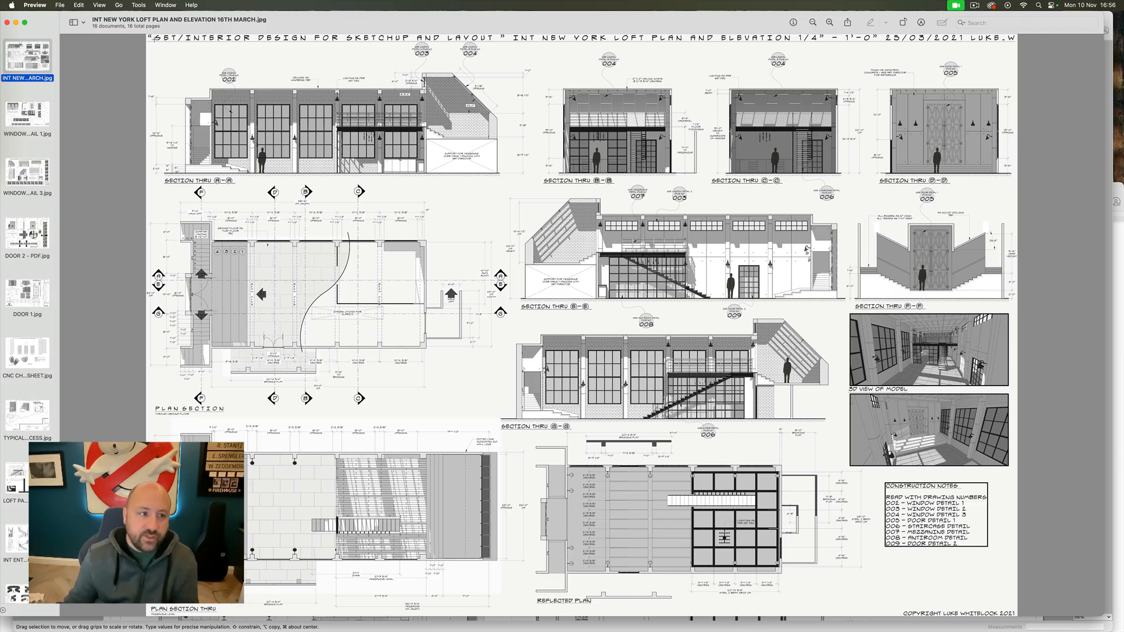
Step: Show the WINDOW DETAIL 1 sheet from the Preview sidebar
{"action": "left_click", "coordinate": [27, 115]}
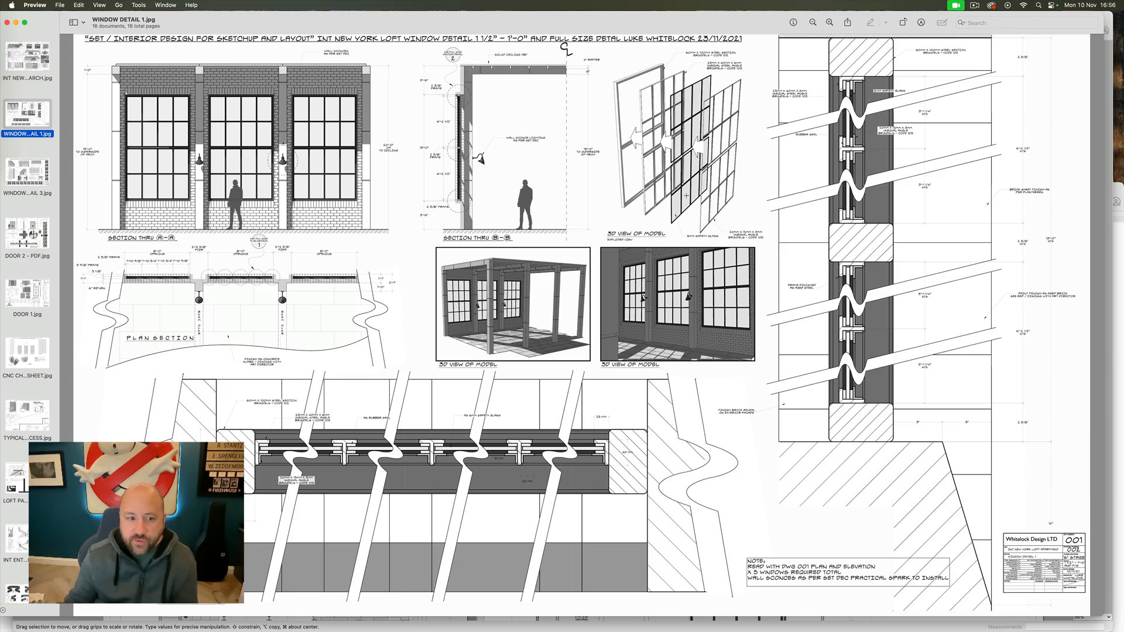
{"action": "mouse_move", "coordinate": [709, 468]}
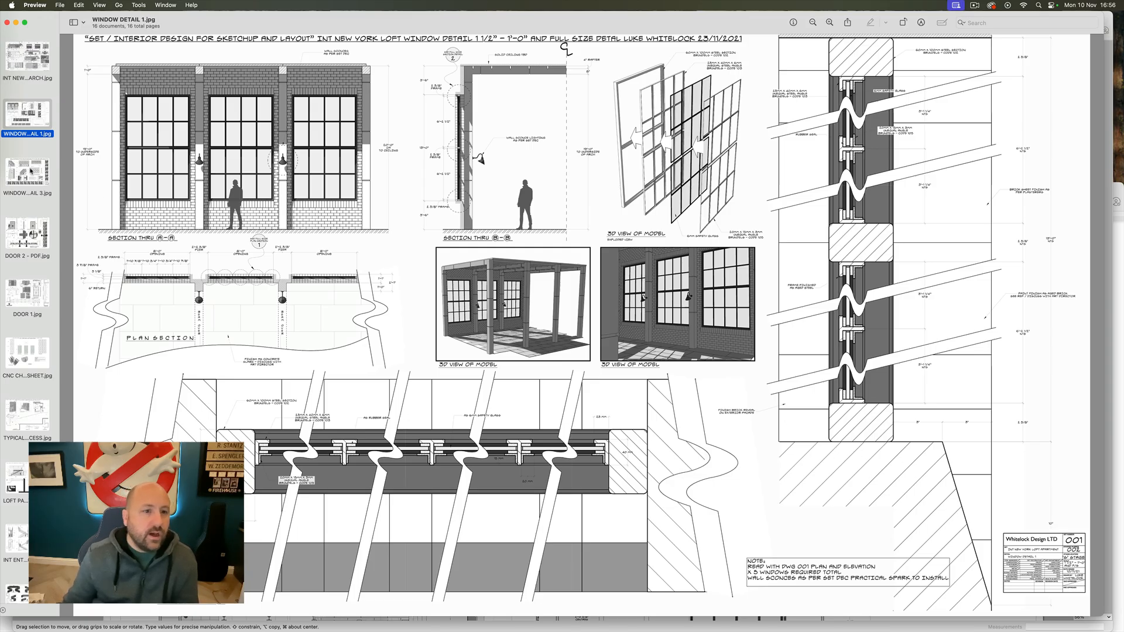
Step: Show the WINDOW DETAIL 3 sheet from the Preview sidebar
{"action": "left_click", "coordinate": [27, 172]}
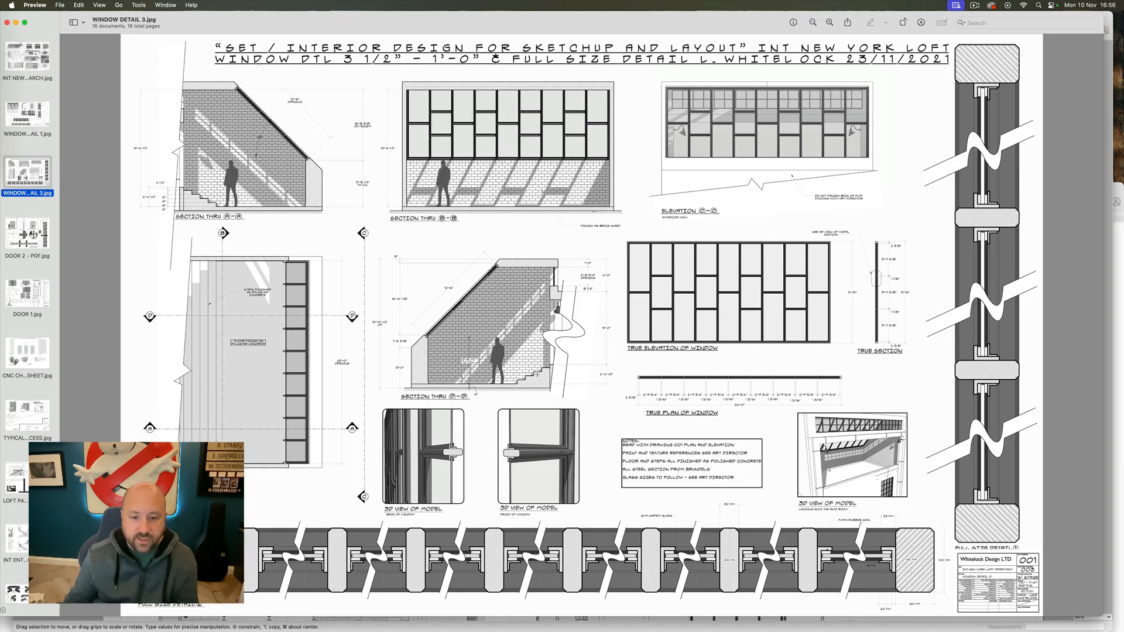
{"action": "mouse_move", "coordinate": [330, 329]}
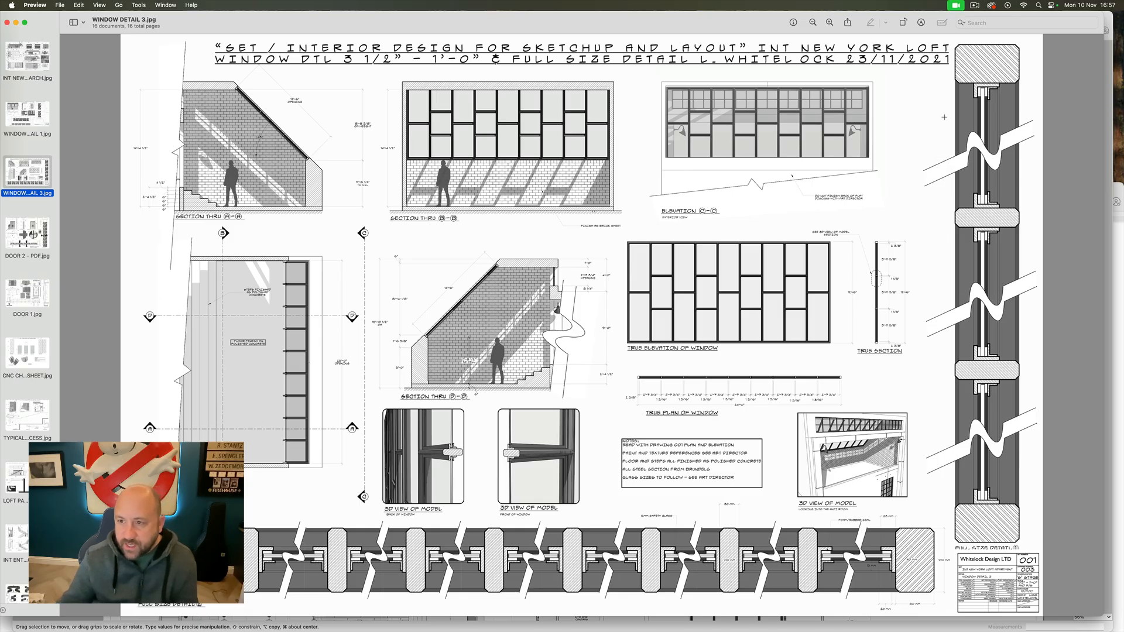
{"action": "mouse_move", "coordinate": [370, 464]}
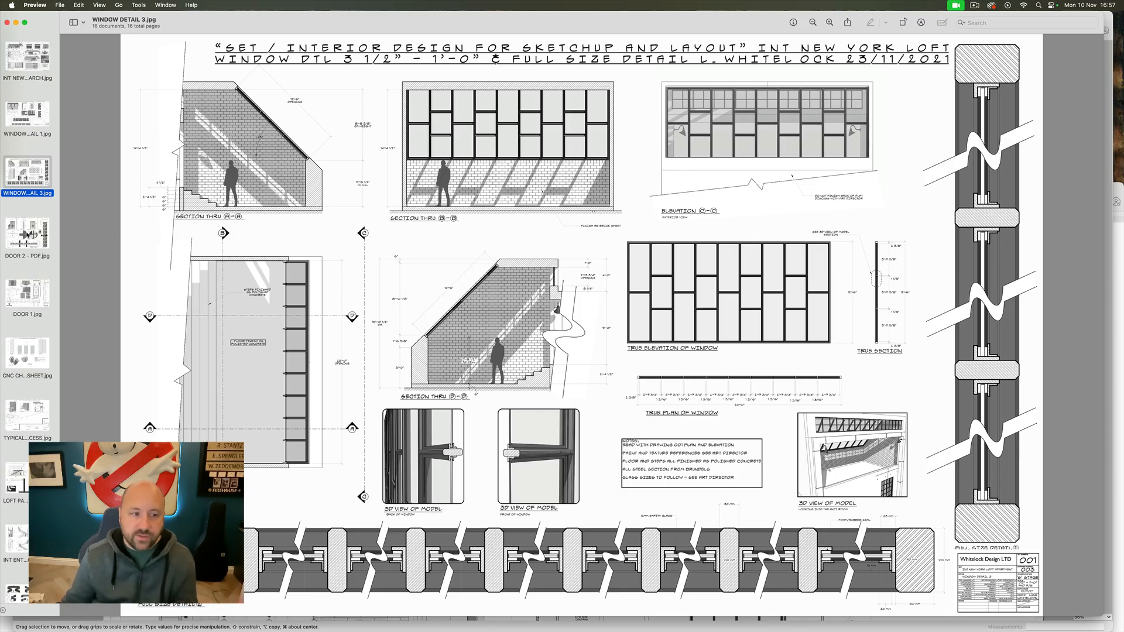
Step: Show the DOOR 2 PDF detail sheet from the Preview sidebar
{"action": "left_click", "coordinate": [27, 229]}
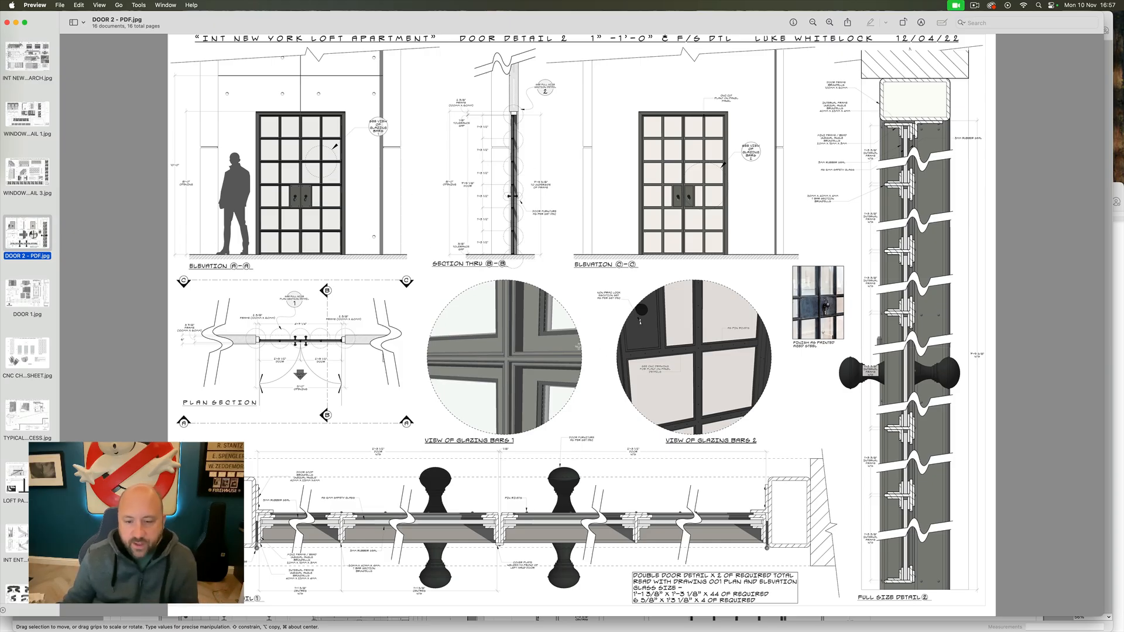
{"action": "mouse_move", "coordinate": [964, 155]}
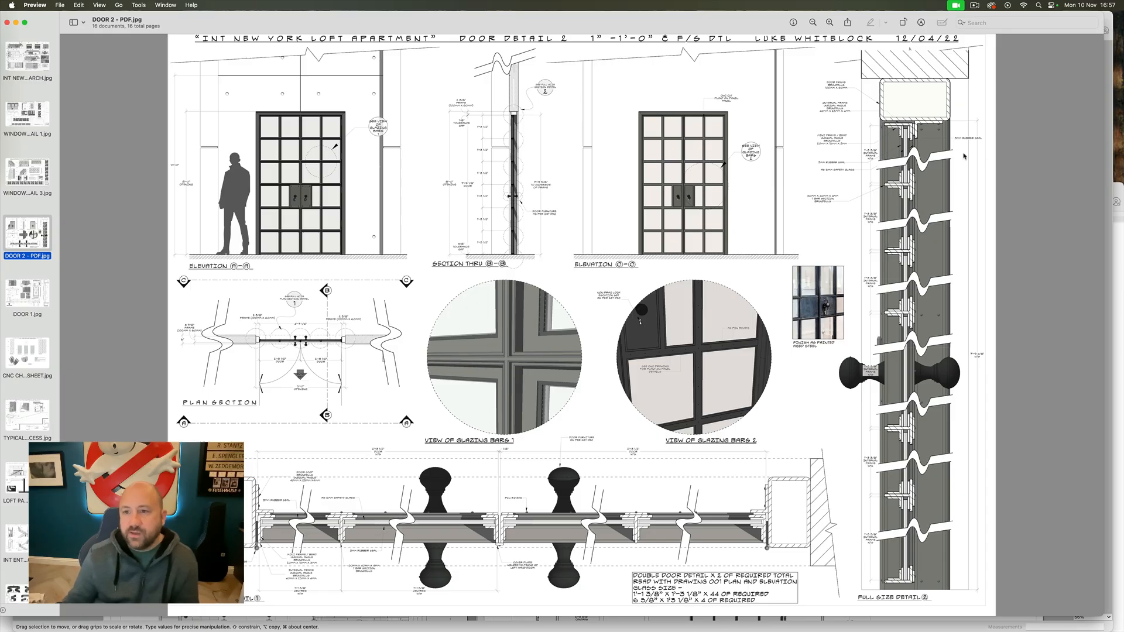
{"action": "mouse_move", "coordinate": [888, 362]}
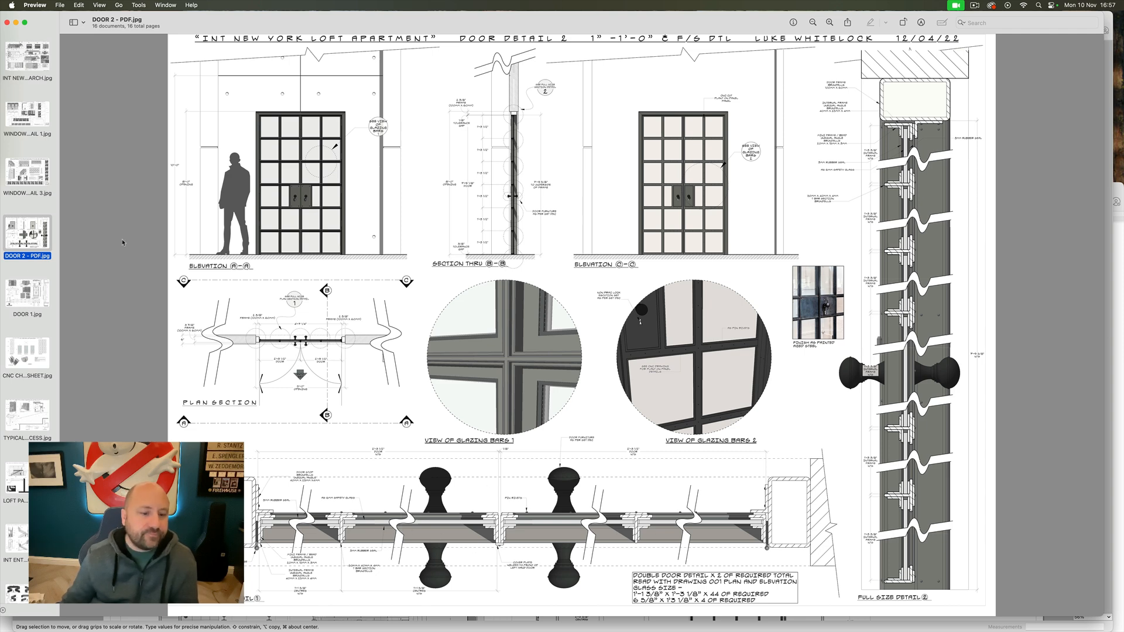
{"action": "mouse_move", "coordinate": [285, 488]}
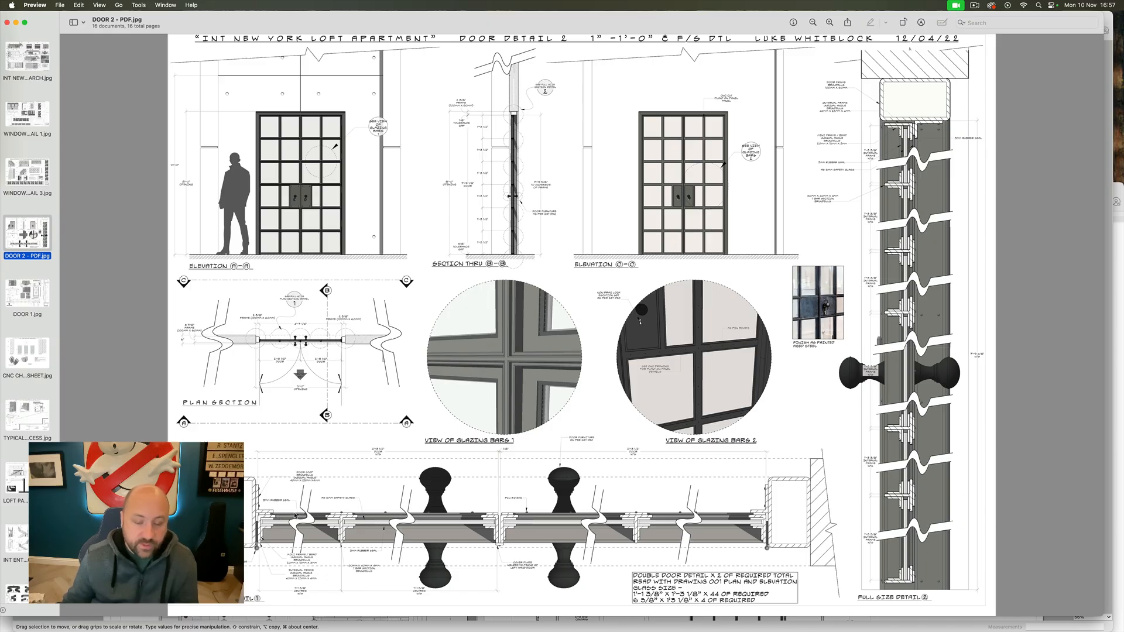
Step: Show the DOOR 1 detail sheet from the Preview sidebar
{"action": "left_click", "coordinate": [27, 294]}
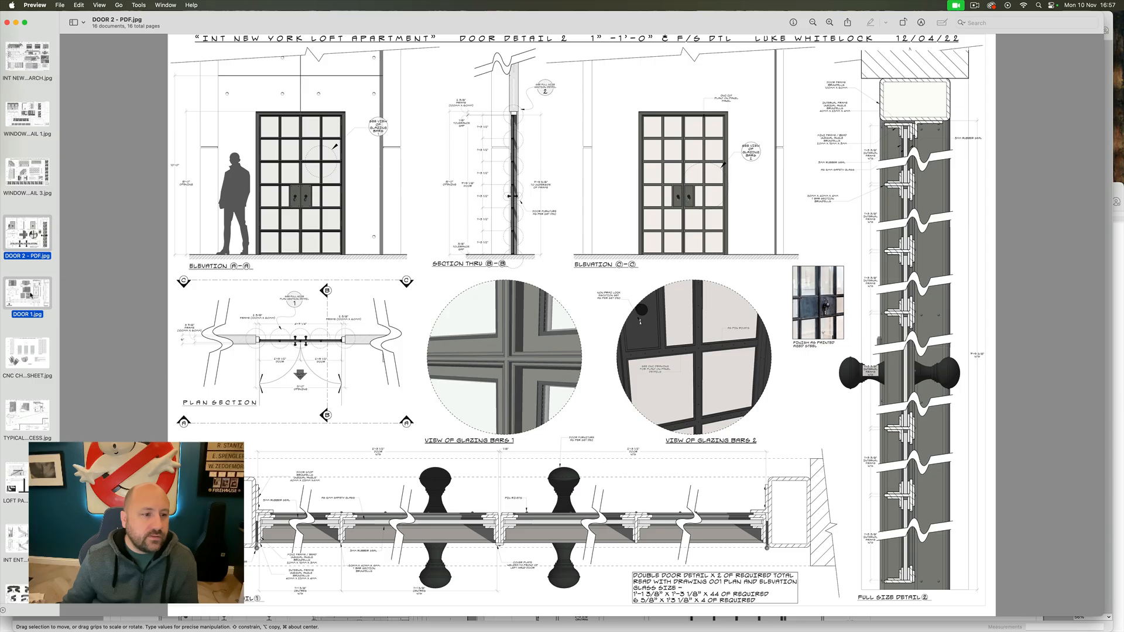
{"action": "left_click", "coordinate": [27, 291]}
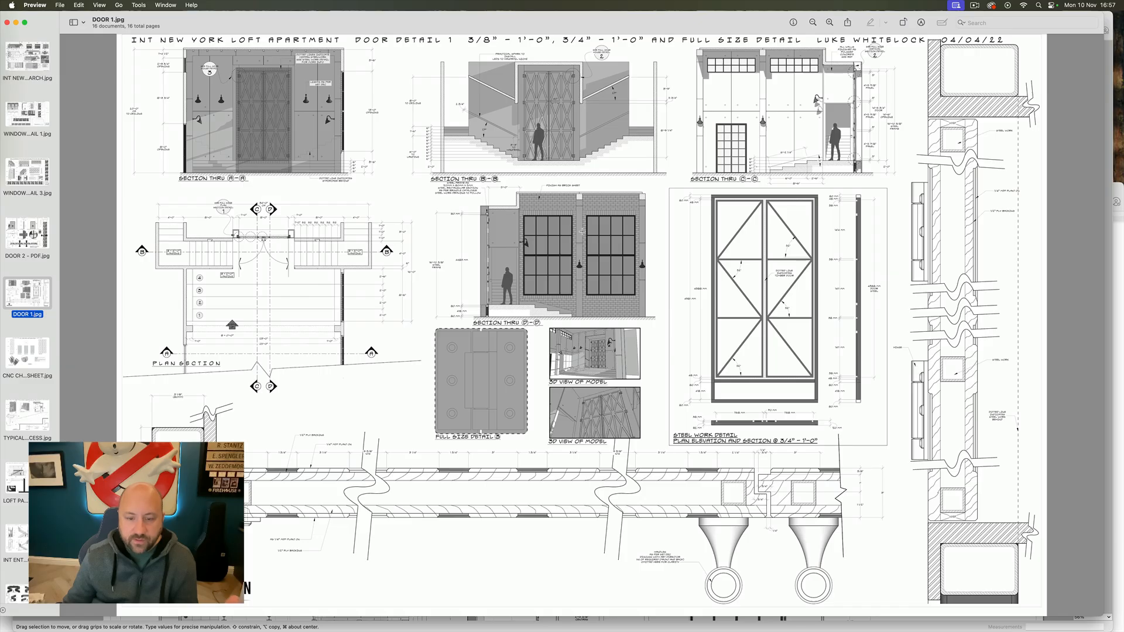
{"action": "mouse_move", "coordinate": [21, 265]}
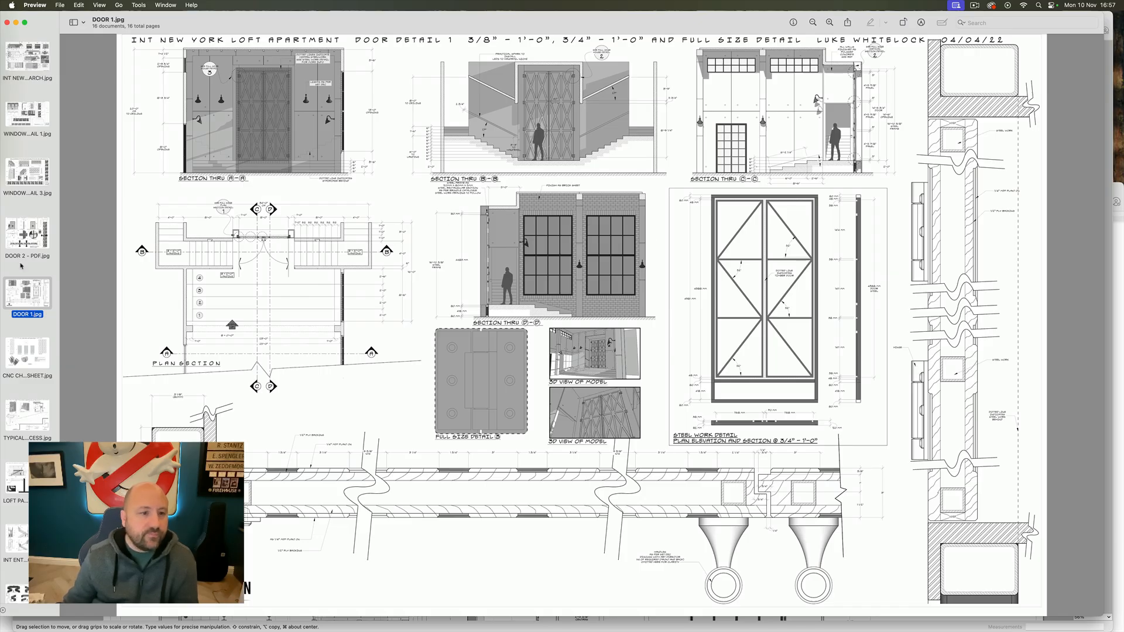
Step: Show the door CNC CHEAT SHEET from the Preview sidebar
{"action": "left_click", "coordinate": [27, 351]}
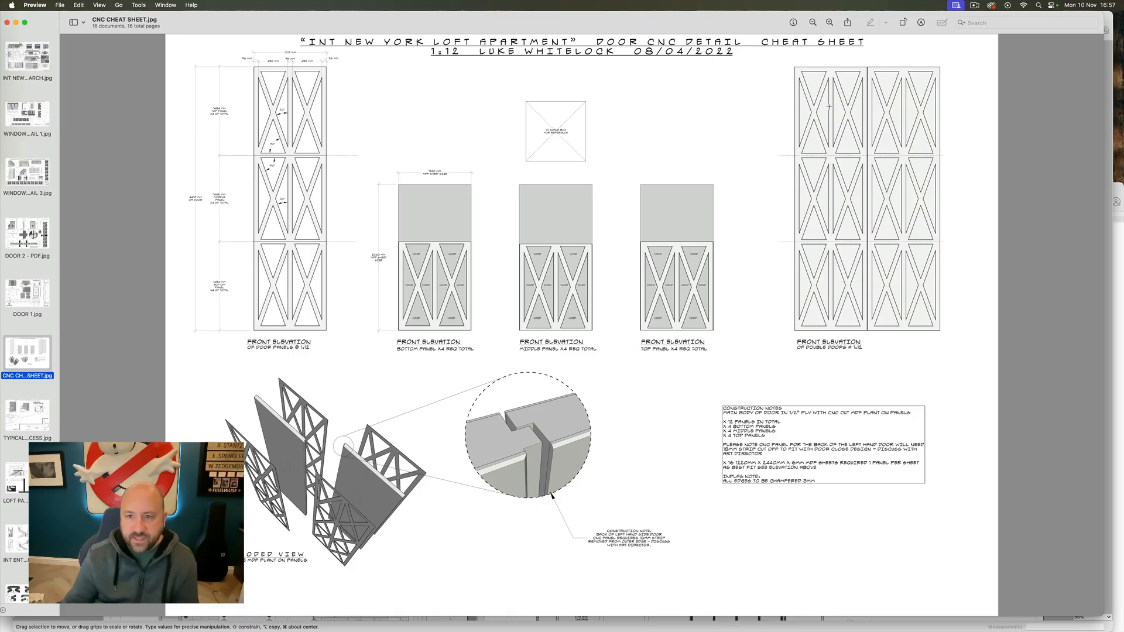
{"action": "mouse_move", "coordinate": [494, 204]}
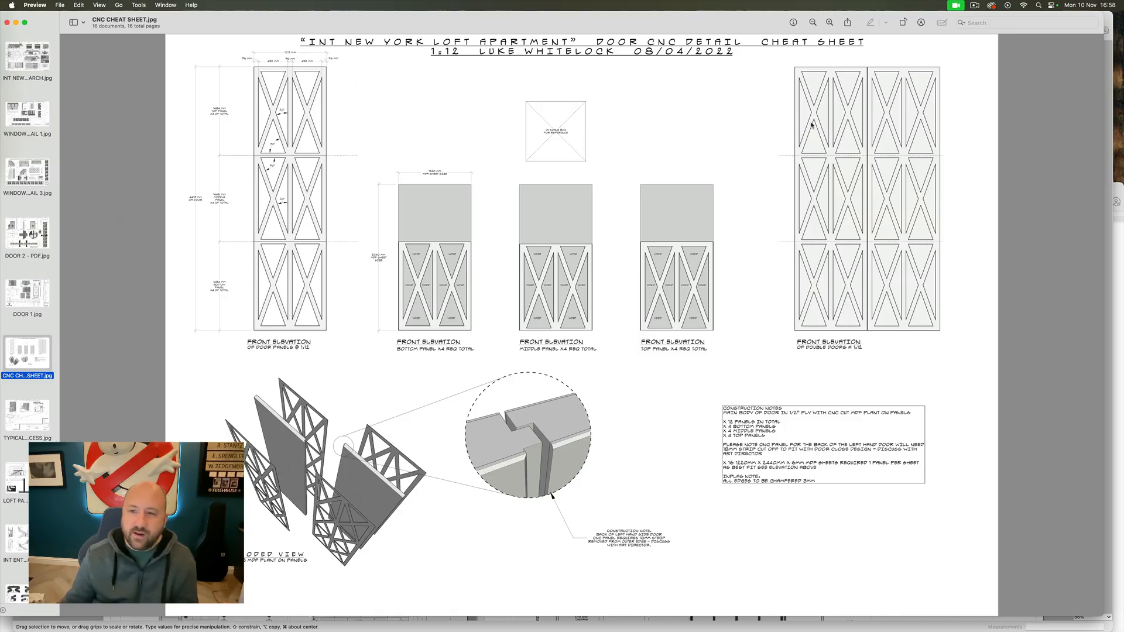
{"action": "mouse_move", "coordinate": [536, 254]}
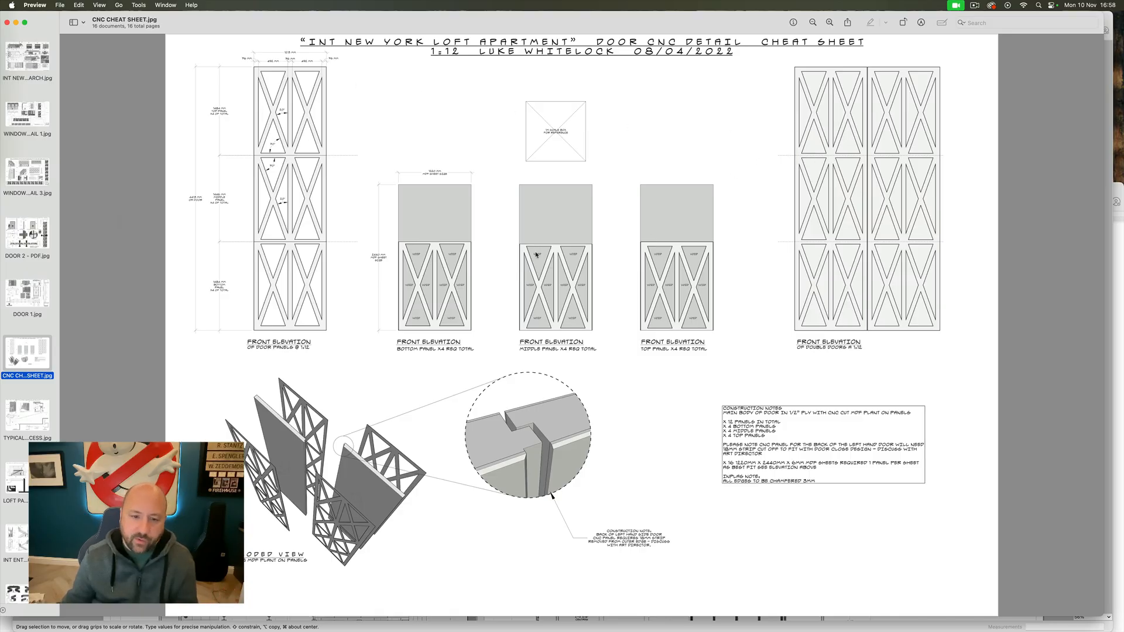
{"action": "mouse_move", "coordinate": [44, 273]}
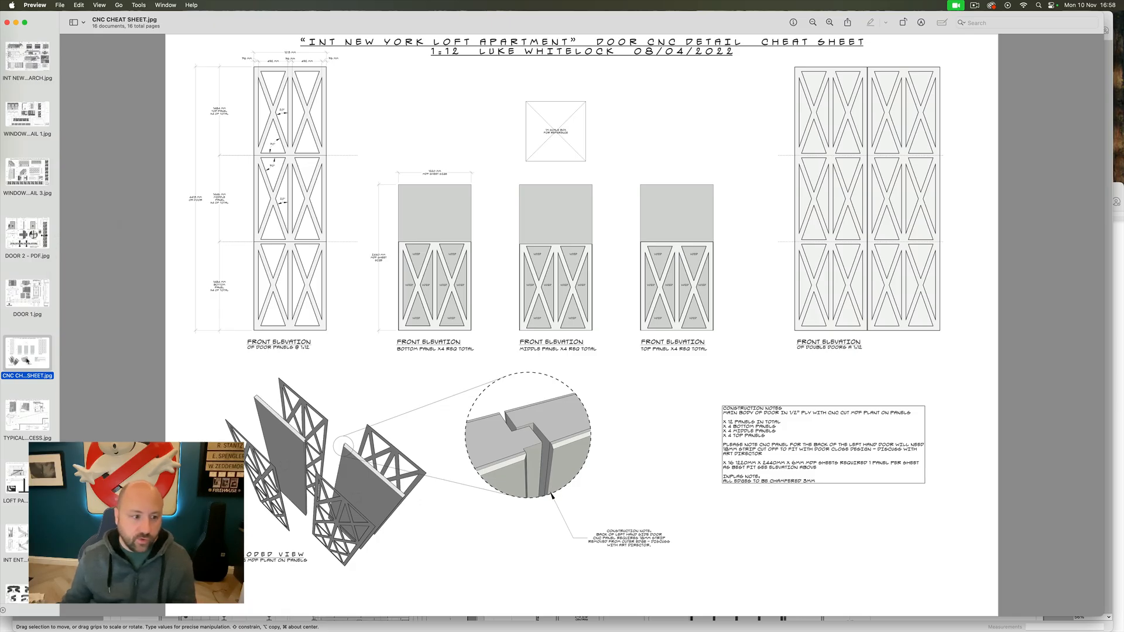
Step: Show TYPICAL WALL DETAIL POST PROCESS.jpg from the Preview sidebar
{"action": "left_click", "coordinate": [27, 414]}
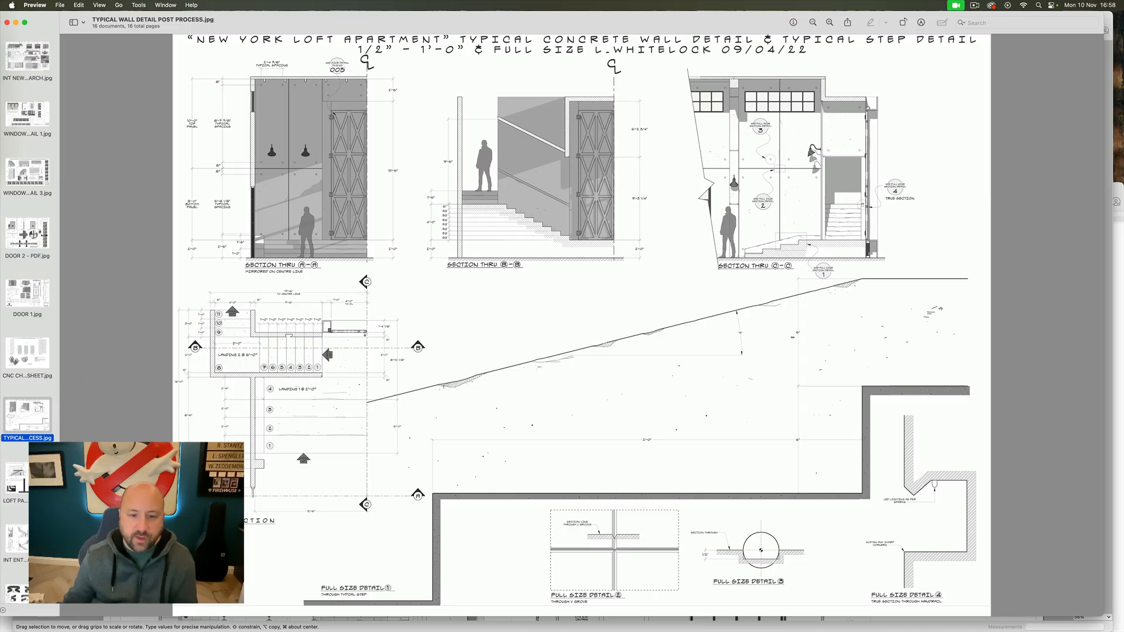
{"action": "mouse_move", "coordinate": [890, 282]}
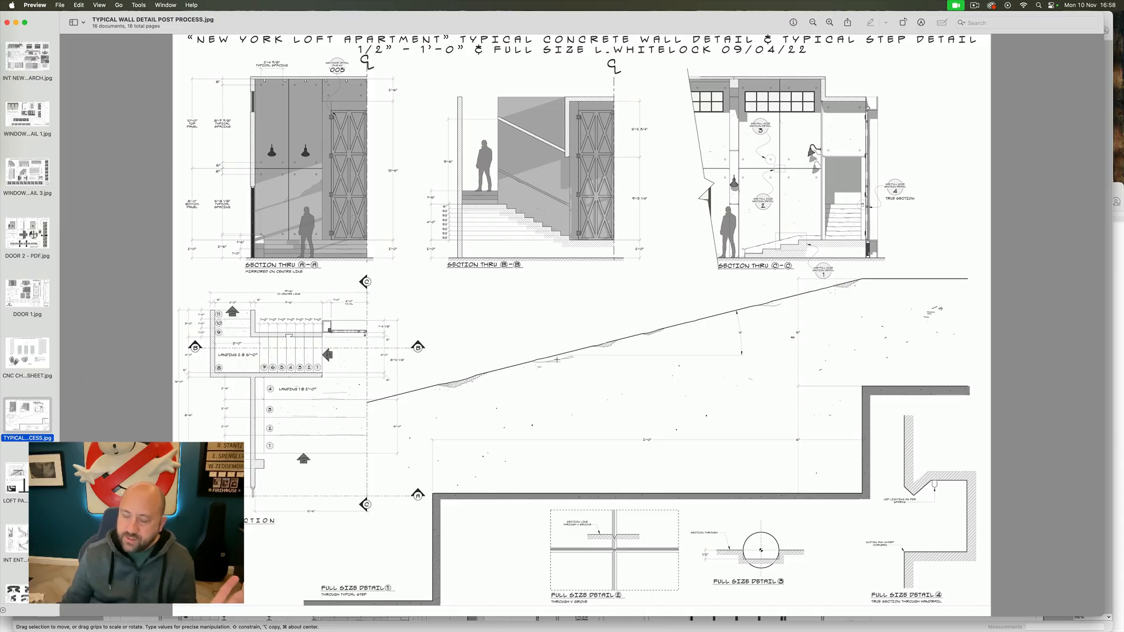
{"action": "mouse_move", "coordinate": [502, 371]}
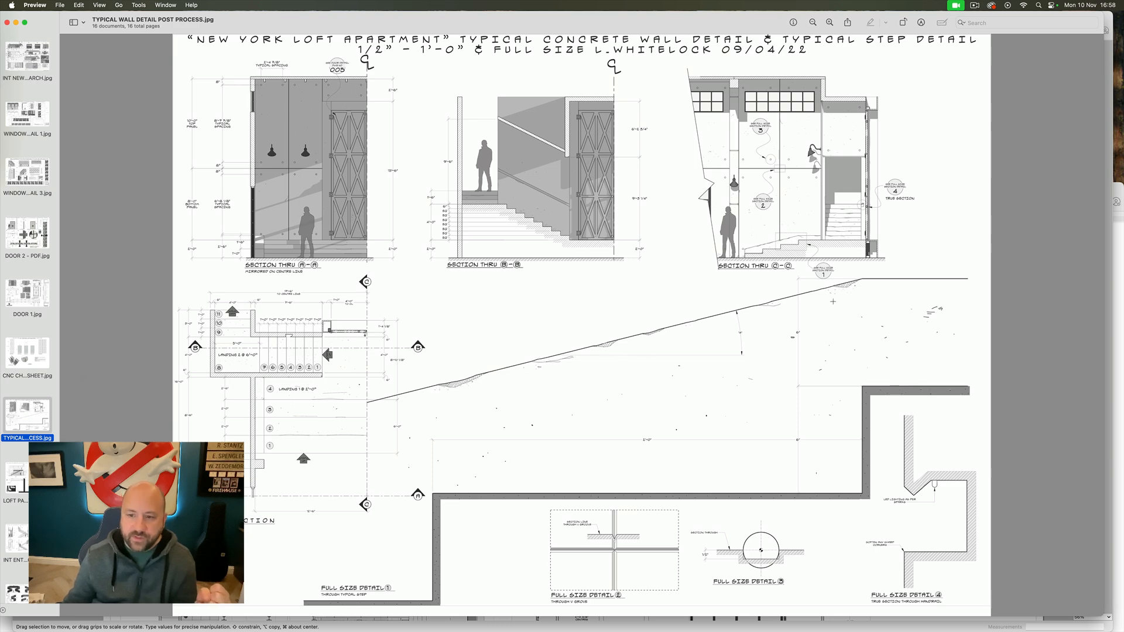
{"action": "mouse_move", "coordinate": [604, 356]}
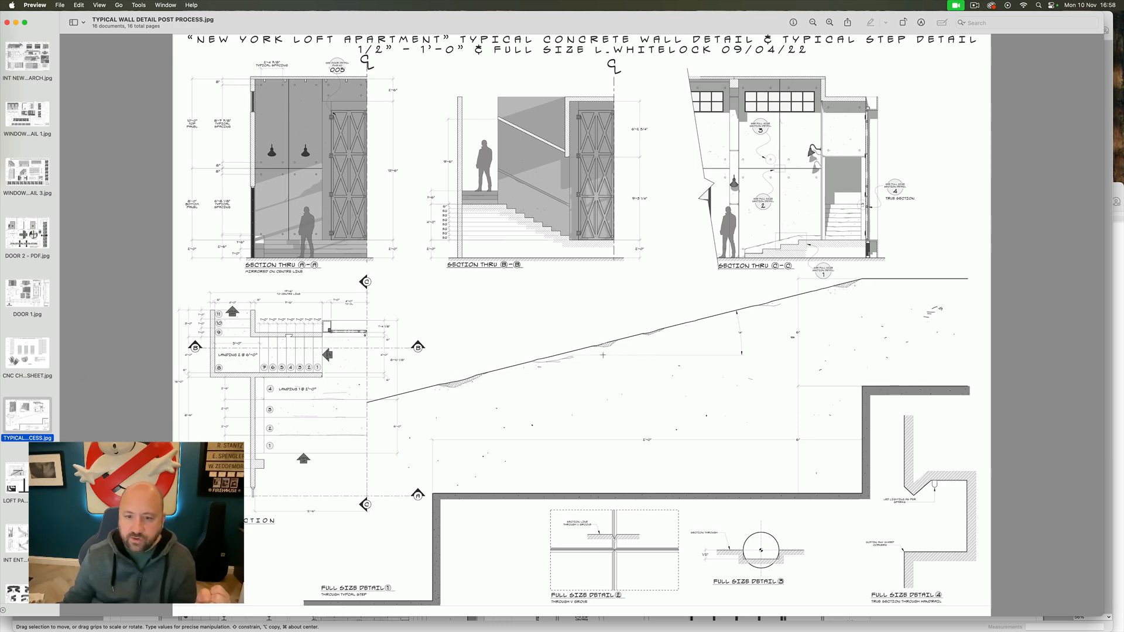
{"action": "mouse_move", "coordinate": [790, 304]}
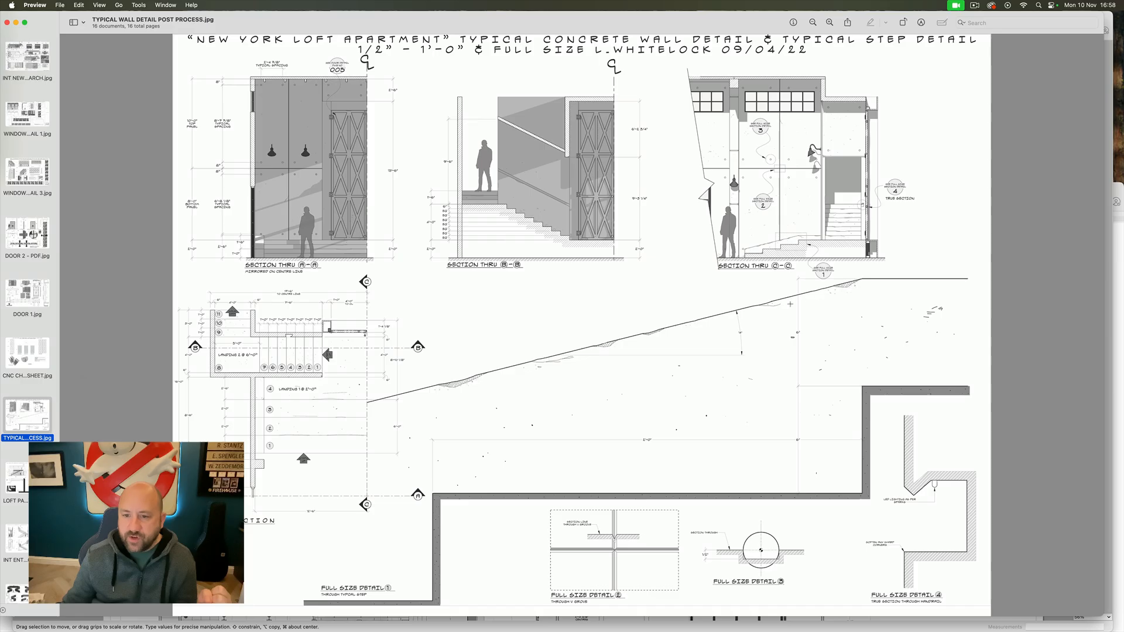
{"action": "mouse_move", "coordinate": [689, 347]}
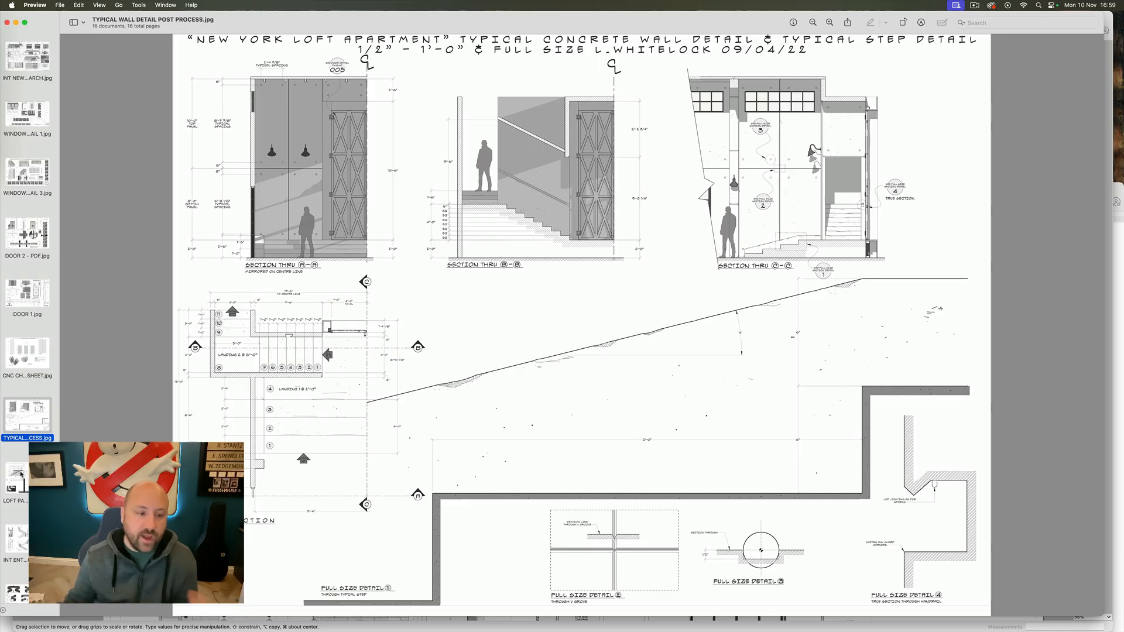
Step: Show INT ENTRANCE HALL STAIRCASE DETAIL EPISODE 7.jpg from the Preview sidebar
{"action": "left_click", "coordinate": [27, 476]}
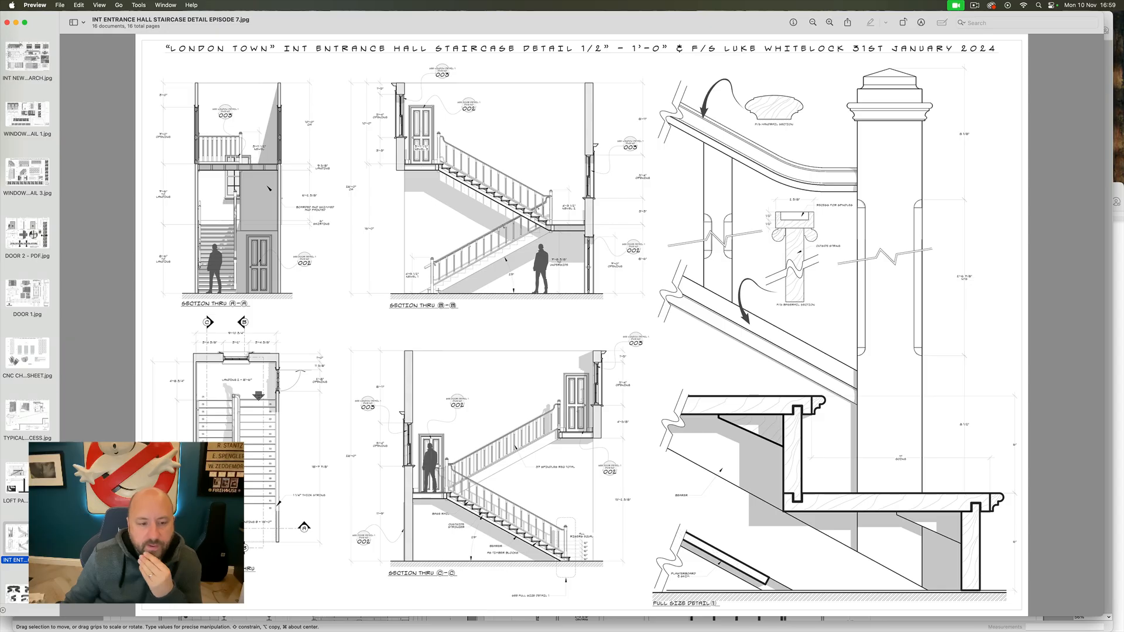
{"action": "mouse_move", "coordinate": [610, 187]}
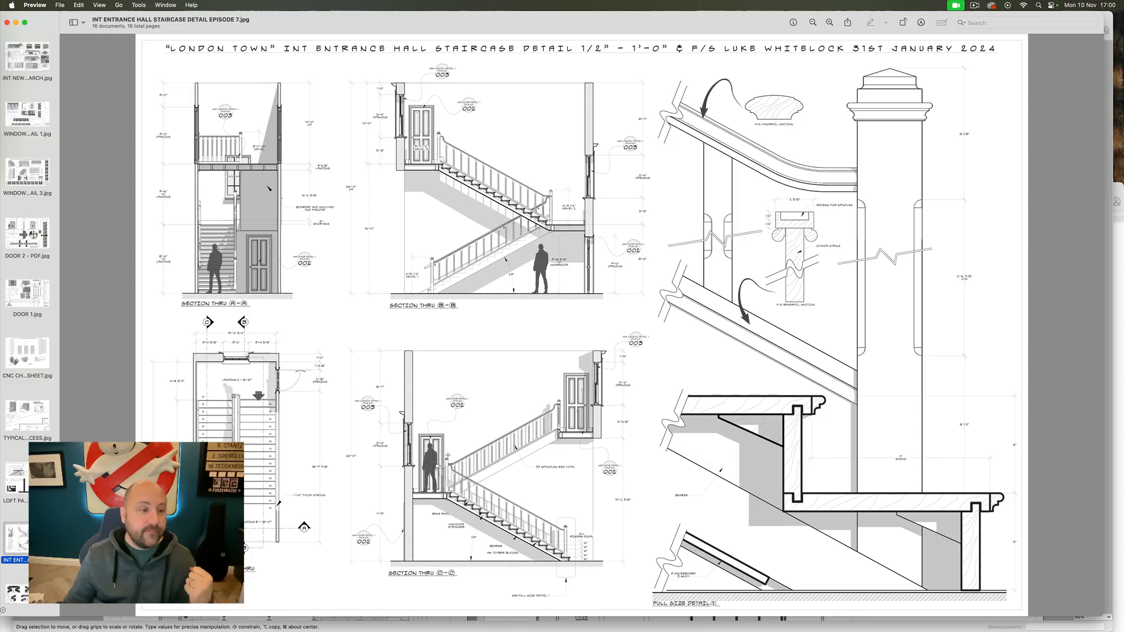
Step: Show INT PENTHOUSE BALCONY EPISODE 7.jpg from further down the Preview sidebar
{"action": "scroll", "scroll_direction": "down", "scroll_amount": 3}
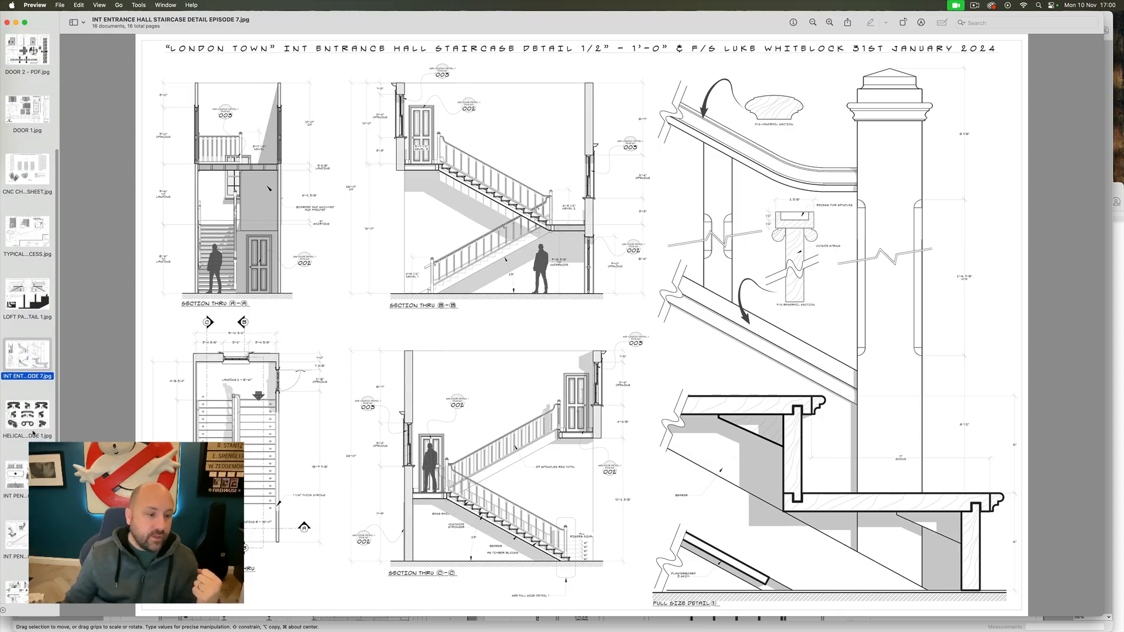
{"action": "left_click", "coordinate": [27, 419]}
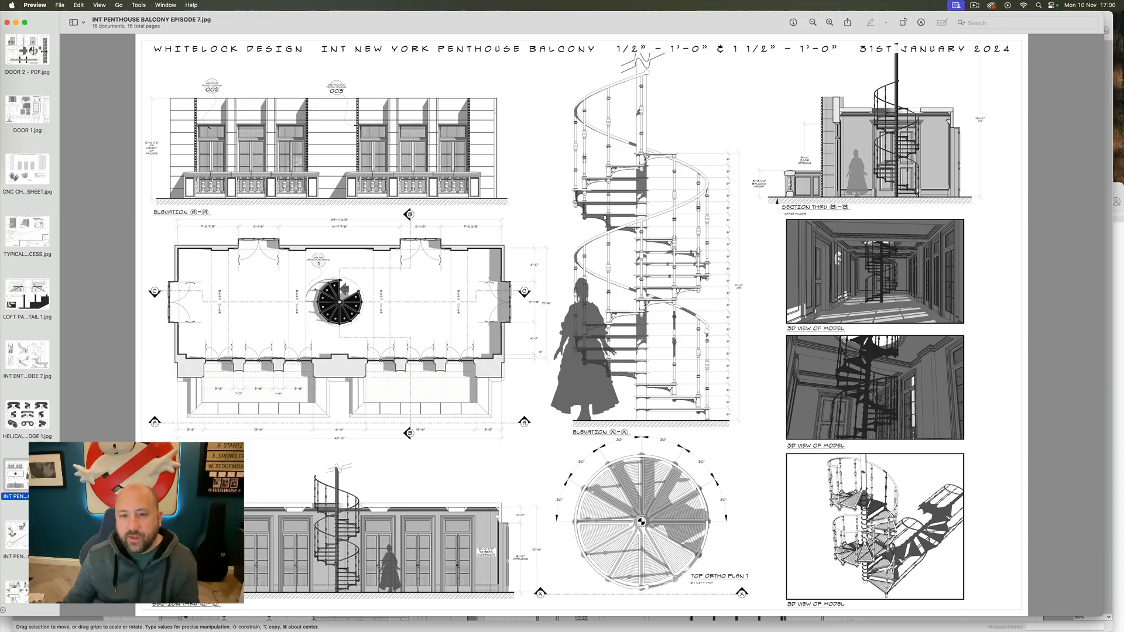
{"action": "mouse_move", "coordinate": [666, 318]}
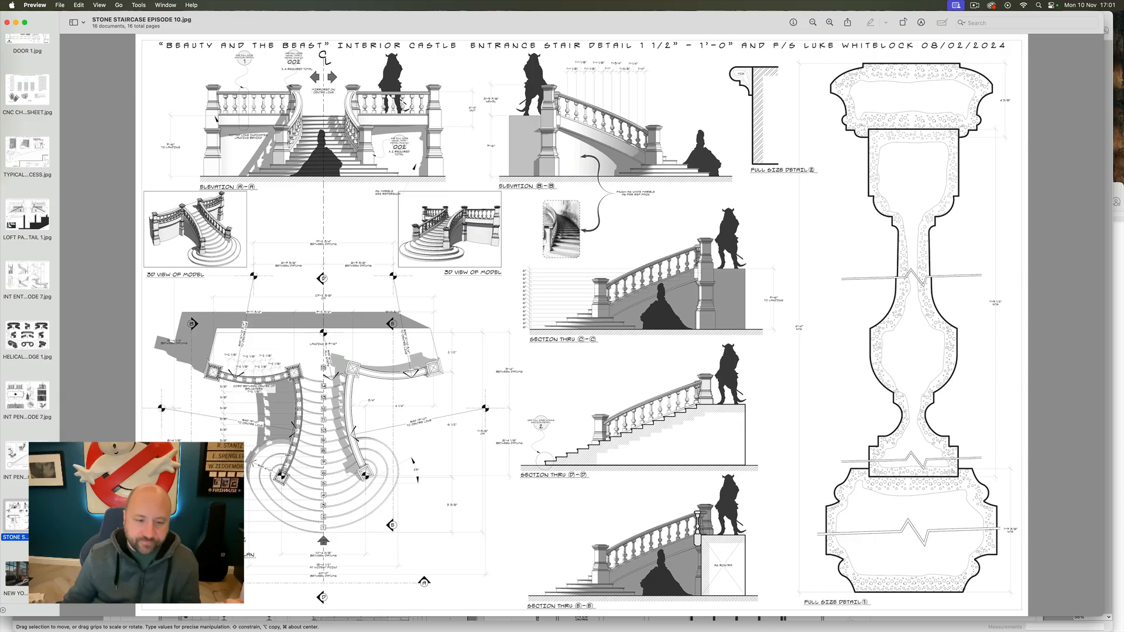
{"action": "mouse_move", "coordinate": [372, 419]}
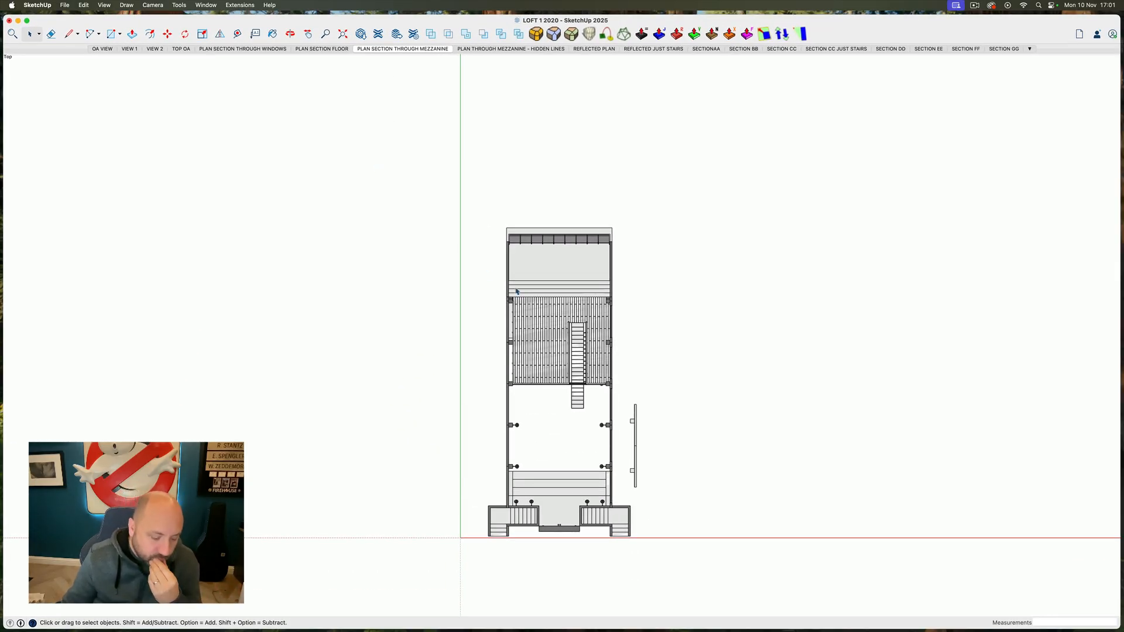
{"action": "mouse_move", "coordinate": [574, 109]}
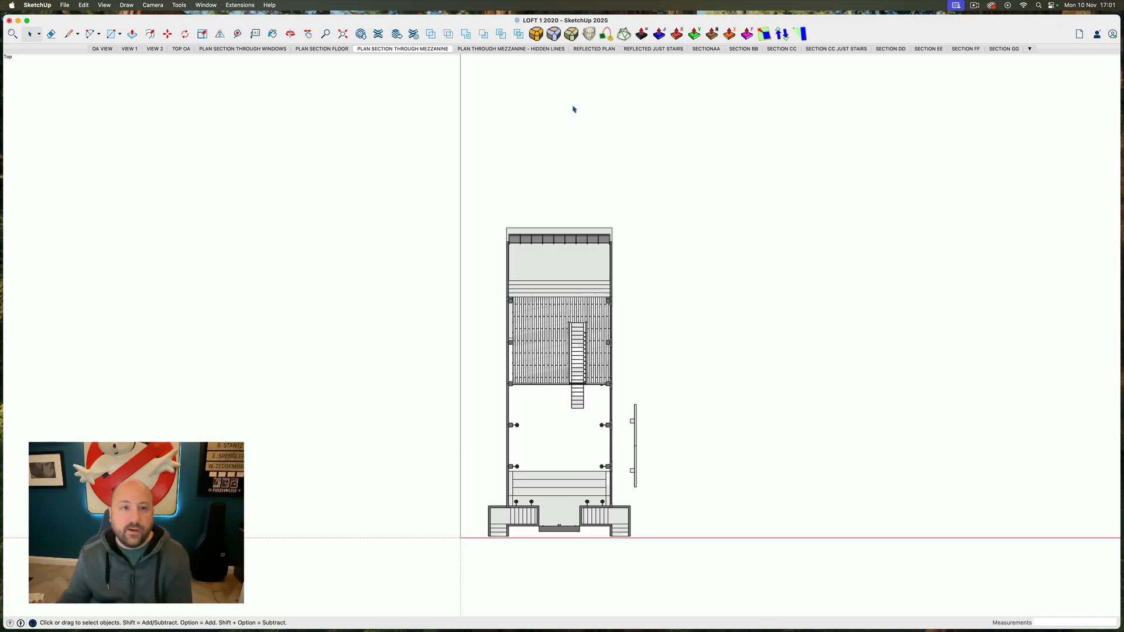
Step: Switch to the VIEW 1 scene showing the interior toward the mezzanine and staircase
{"action": "left_click", "coordinate": [129, 48]}
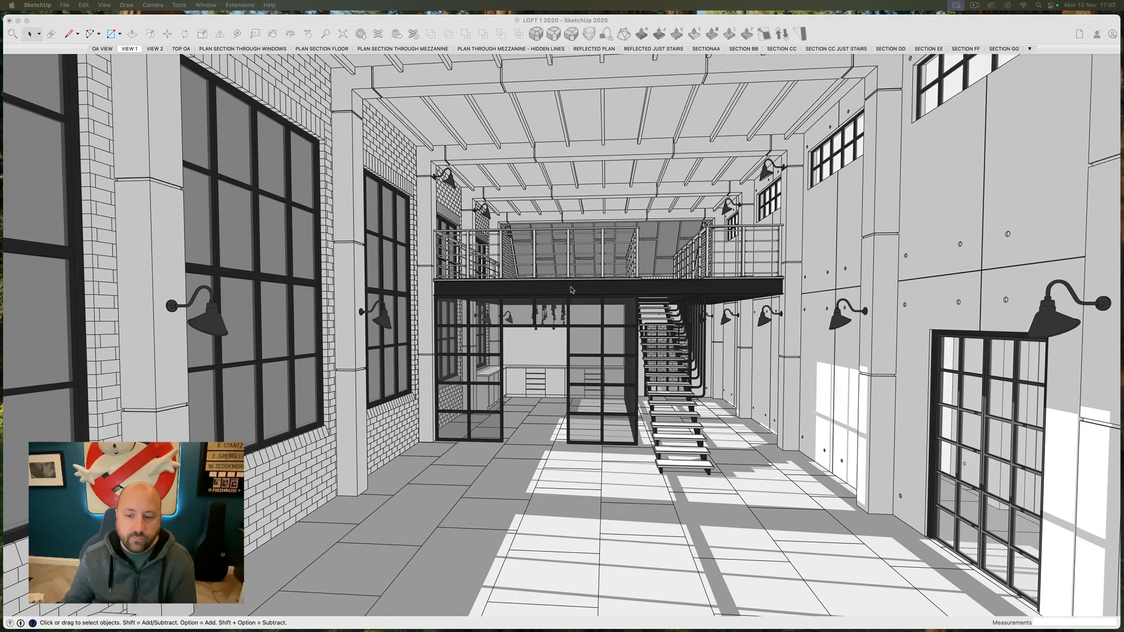
{"action": "mouse_move", "coordinate": [501, 301]}
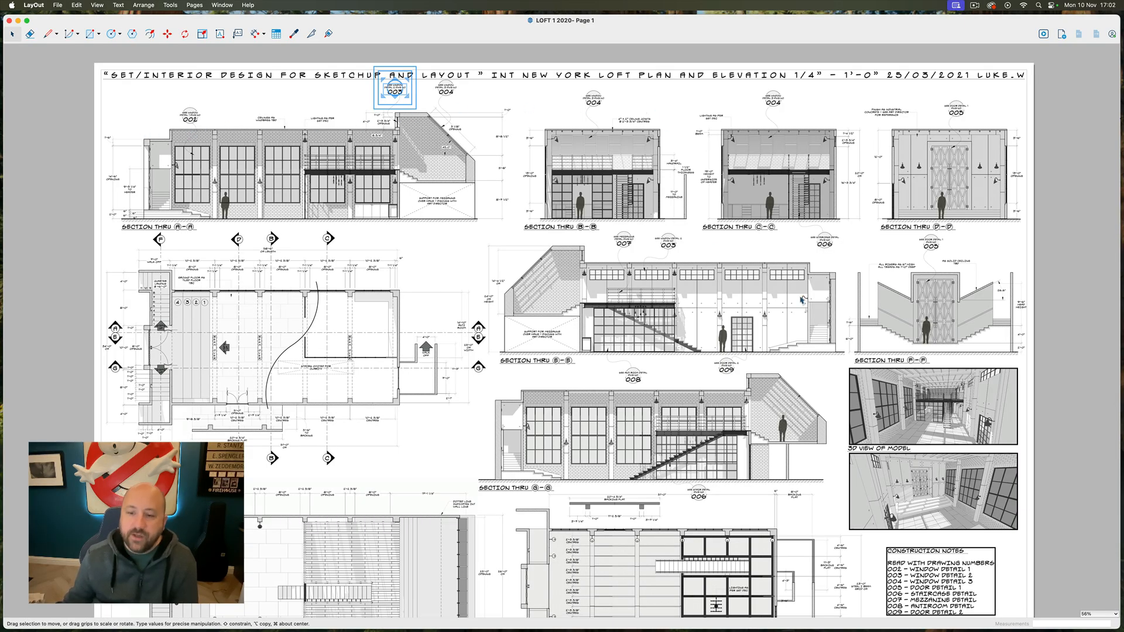
{"action": "mouse_move", "coordinate": [803, 299]}
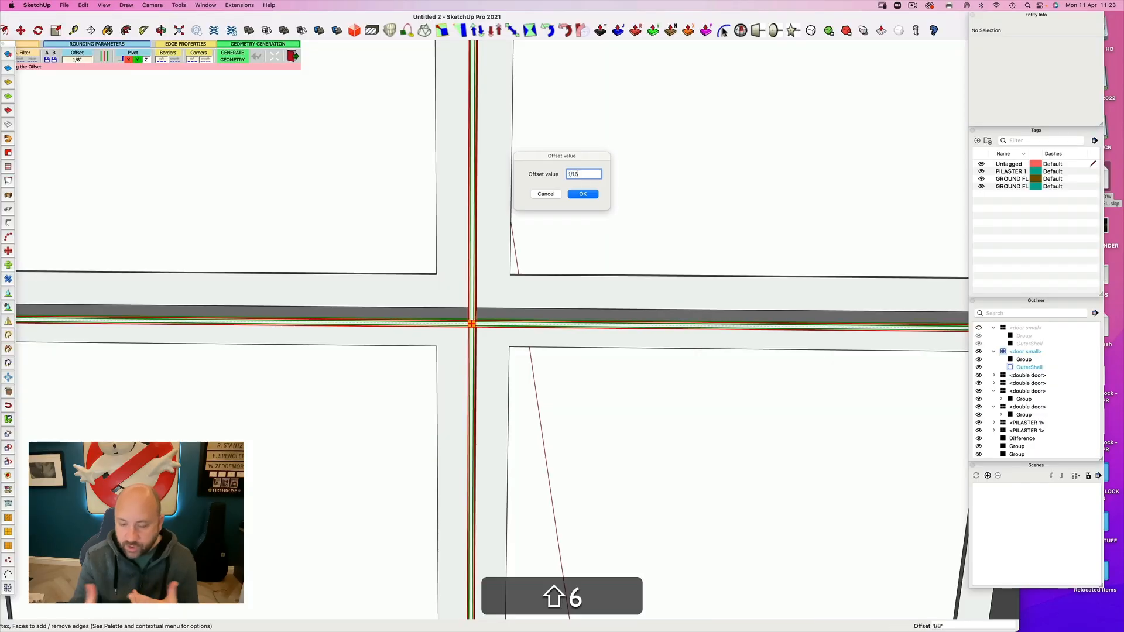
Step: Confirm the edge offset value of 1/16
{"action": "left_click", "coordinate": [178, 5]}
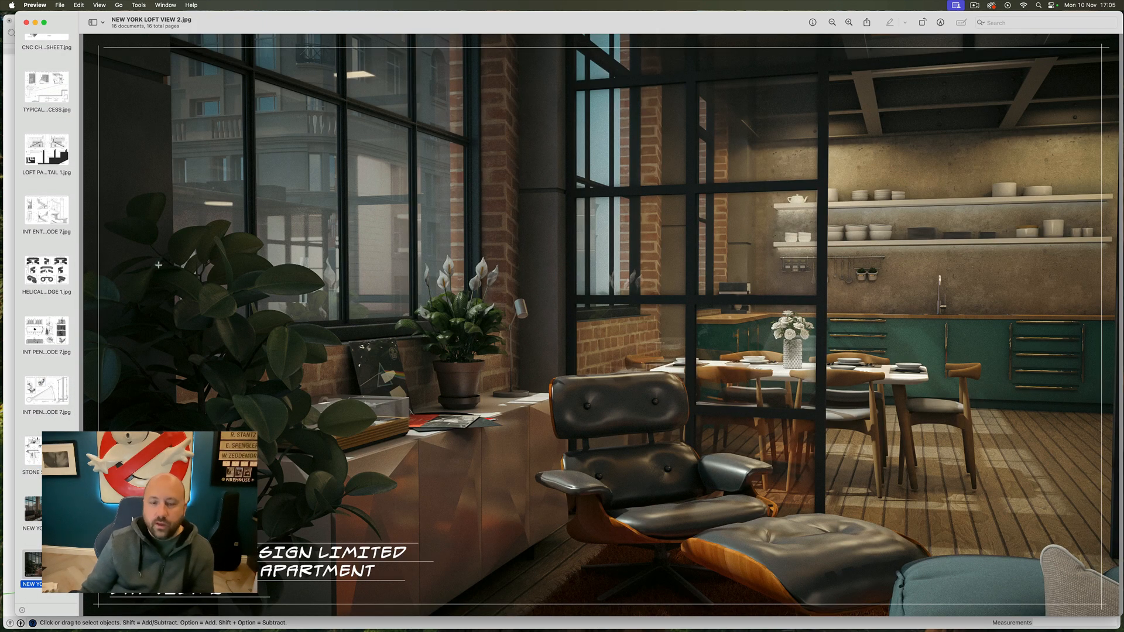
Step: Select the NEW YORK LOFT VIEW 2.jpg render in the Preview sidebar
{"action": "scroll", "scroll_direction": "down", "scroll_amount": 3}
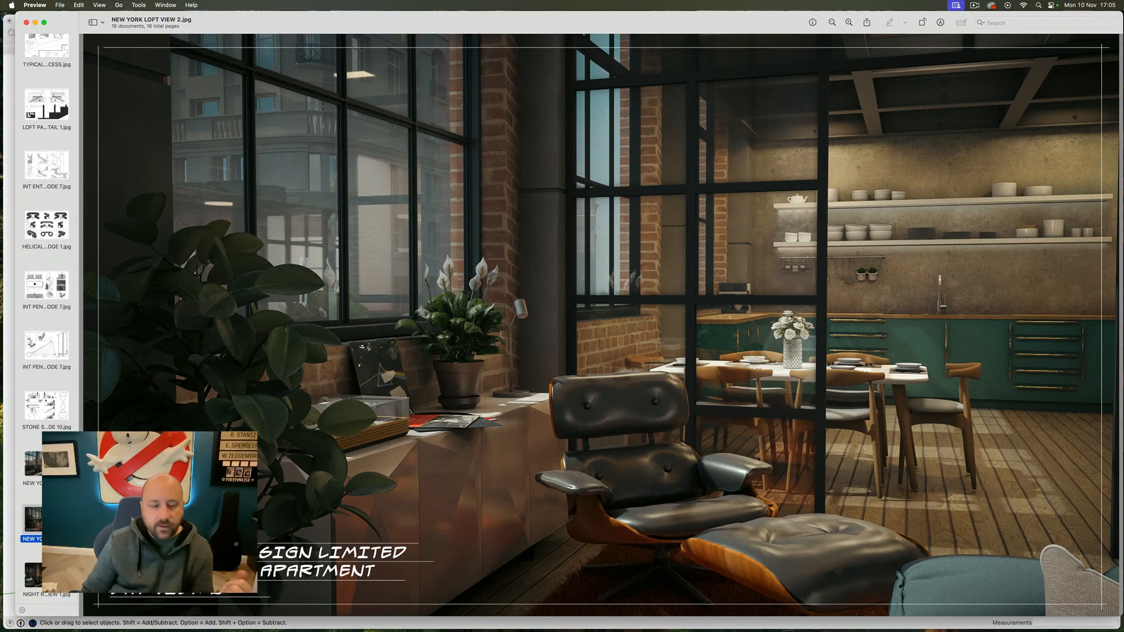
{"action": "left_click", "coordinate": [45, 573]}
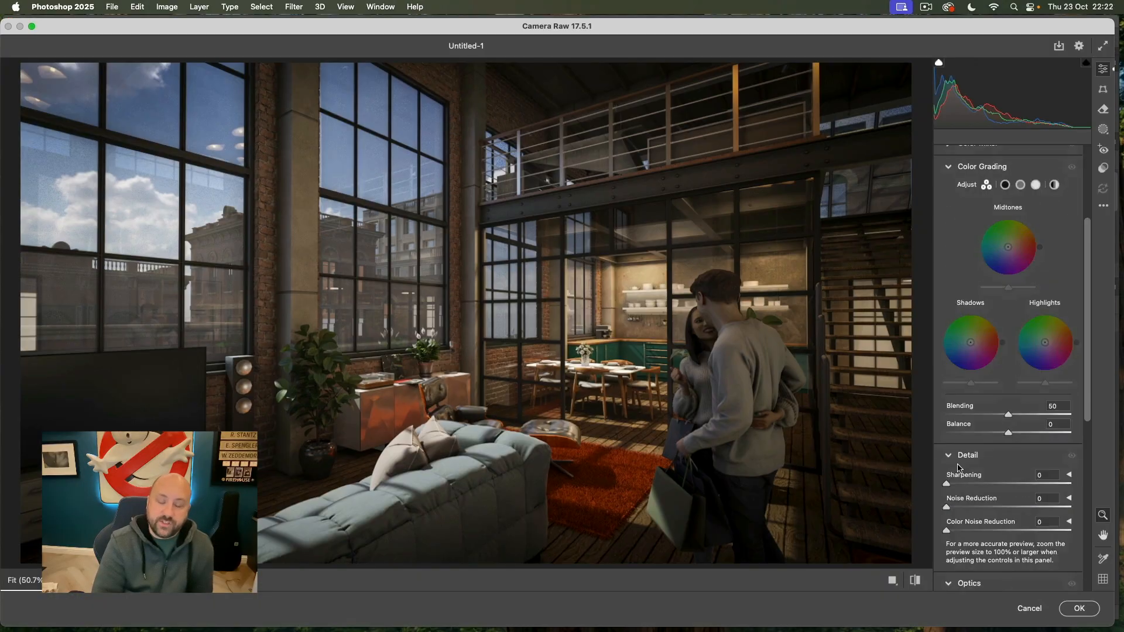
Step: Review the Camera Raw presets and return to the Photoshop canvas
{"action": "left_click", "coordinate": [1103, 169]}
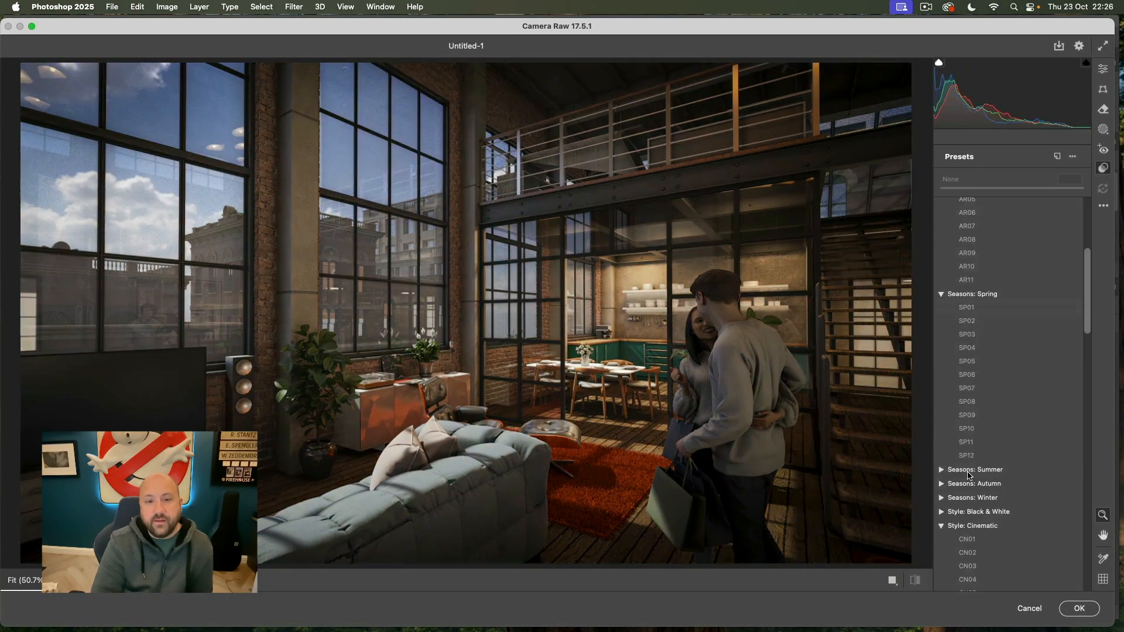
{"action": "left_click", "coordinate": [1078, 607]}
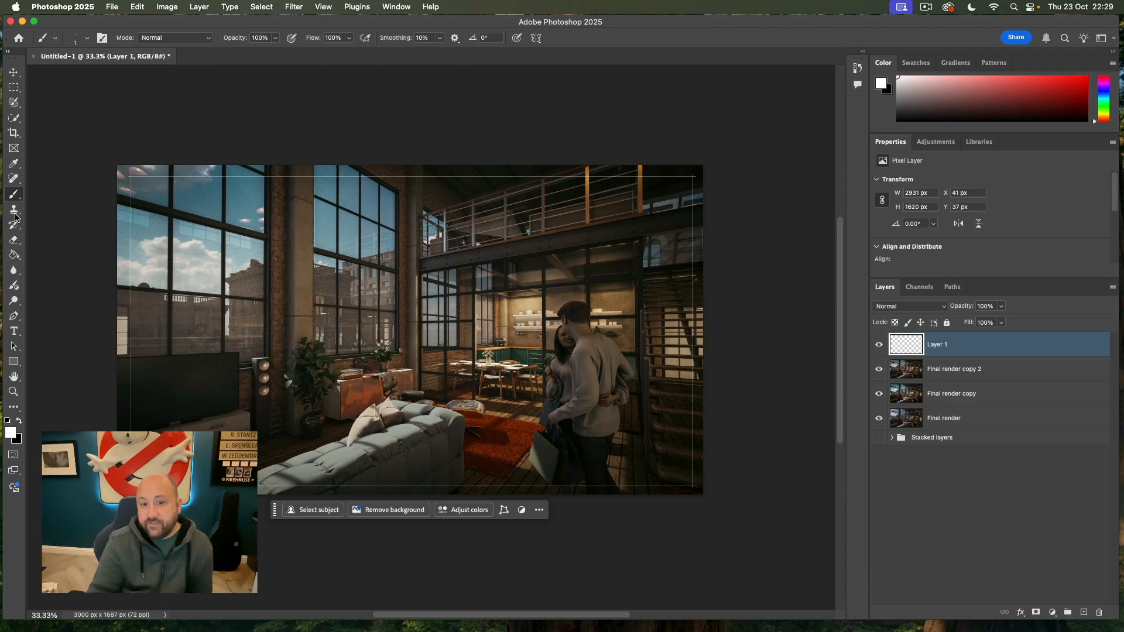